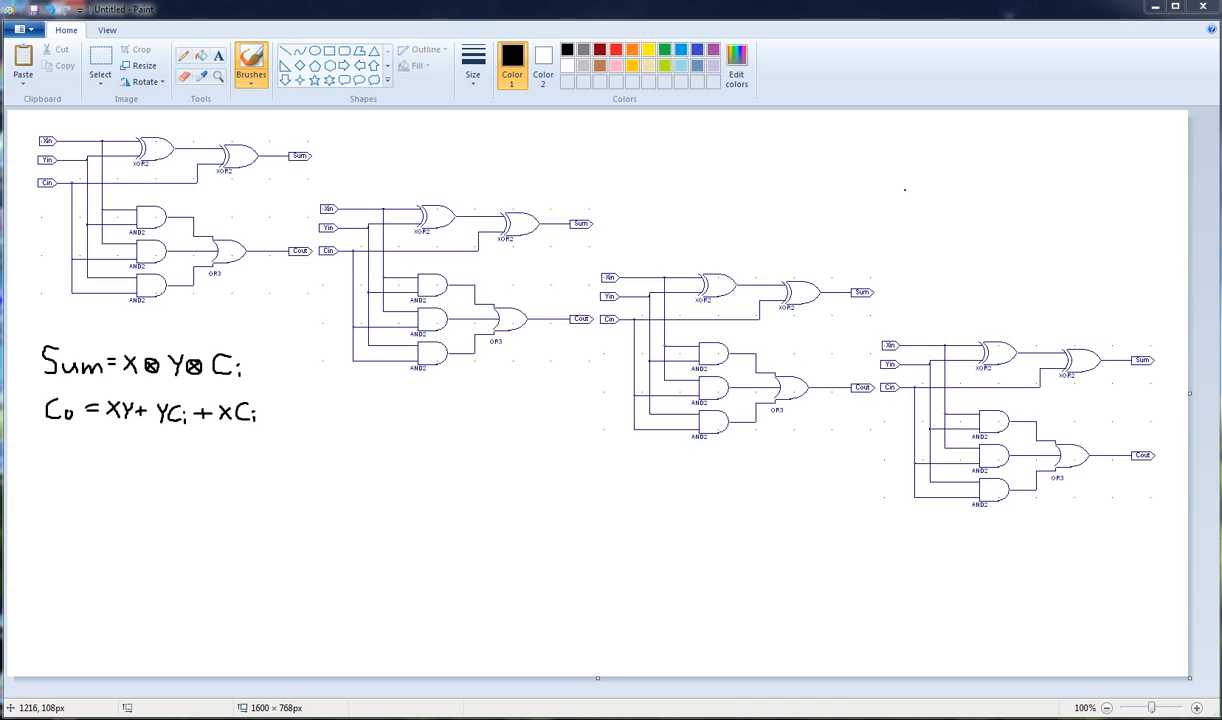
- Scribble a trial stroke, then draw the full-adder block outline below the equations
drag(265, 470, 250, 500)
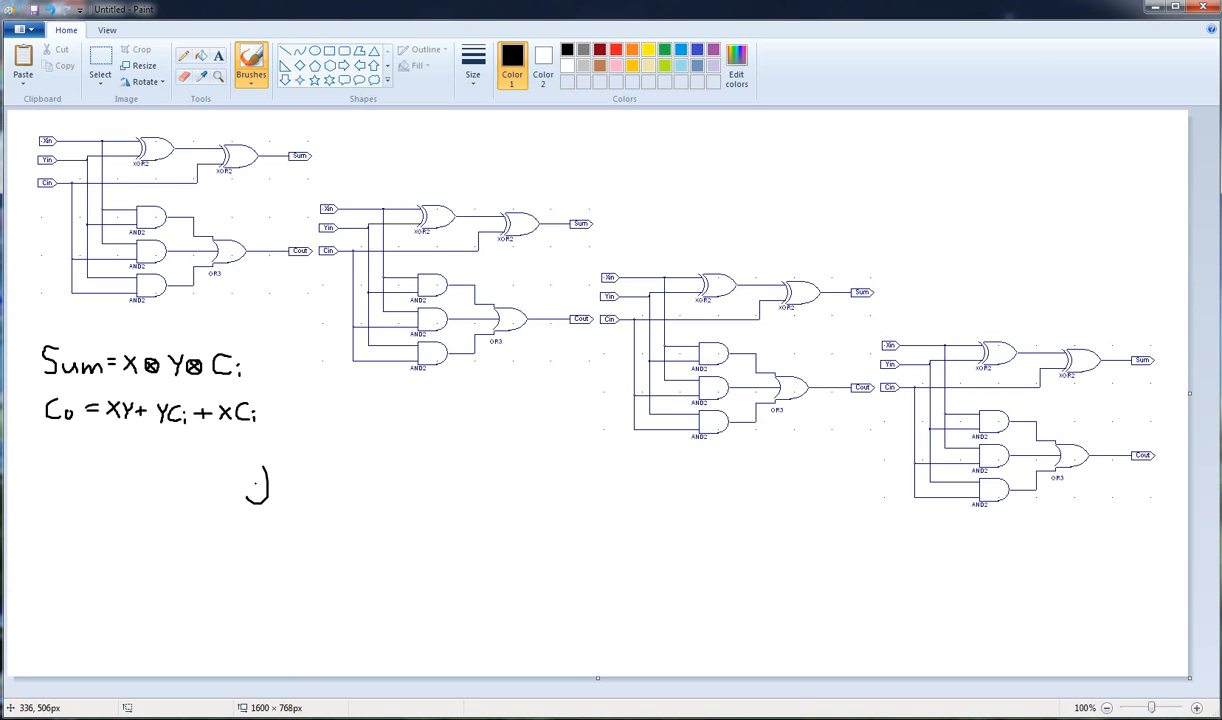
drag(250, 485, 335, 490)
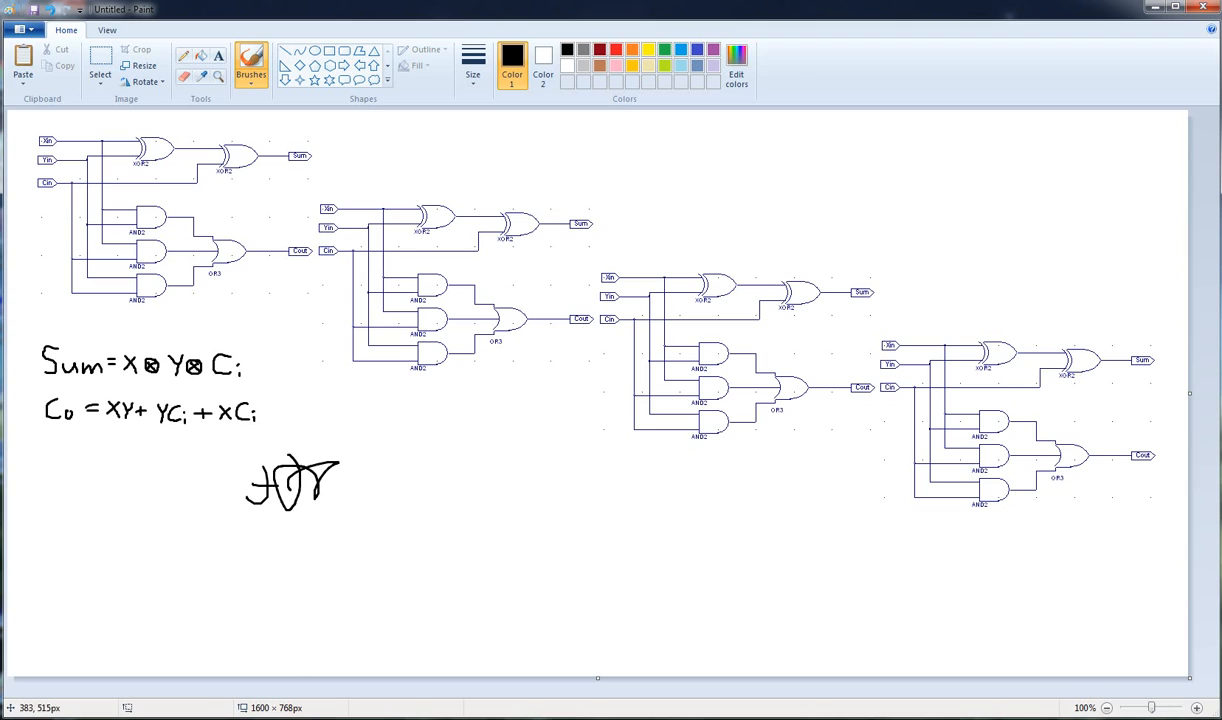
click(99, 65)
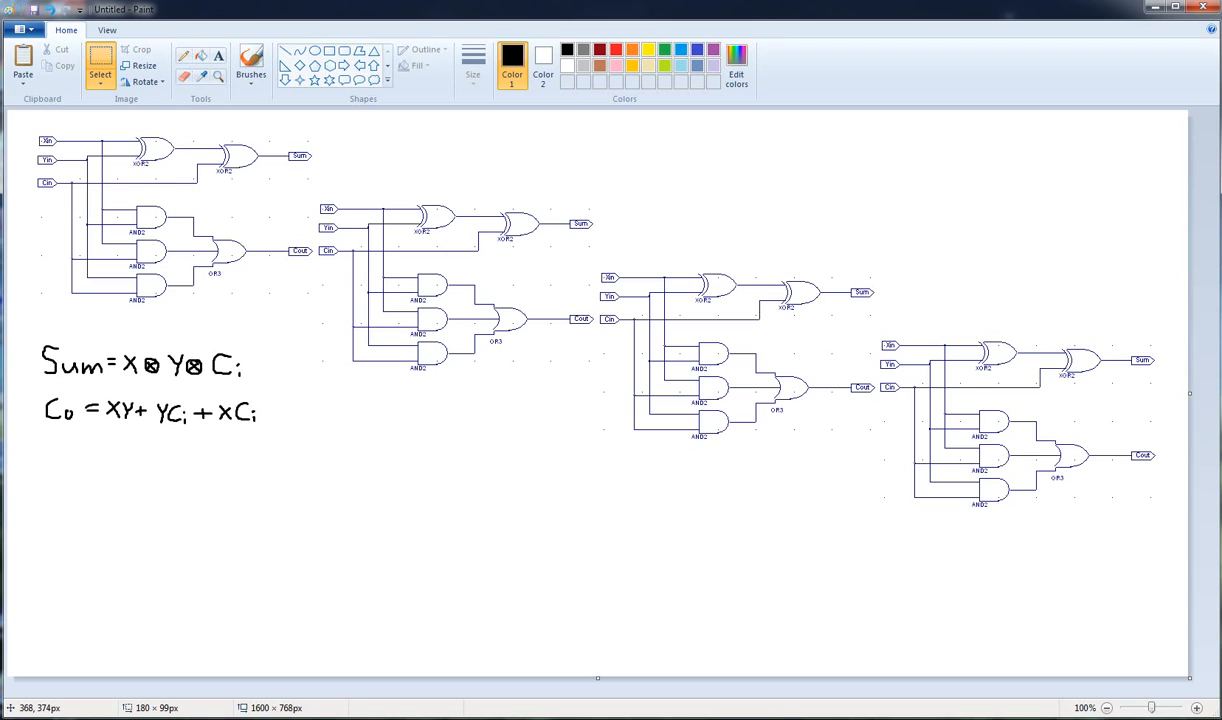
click(250, 62)
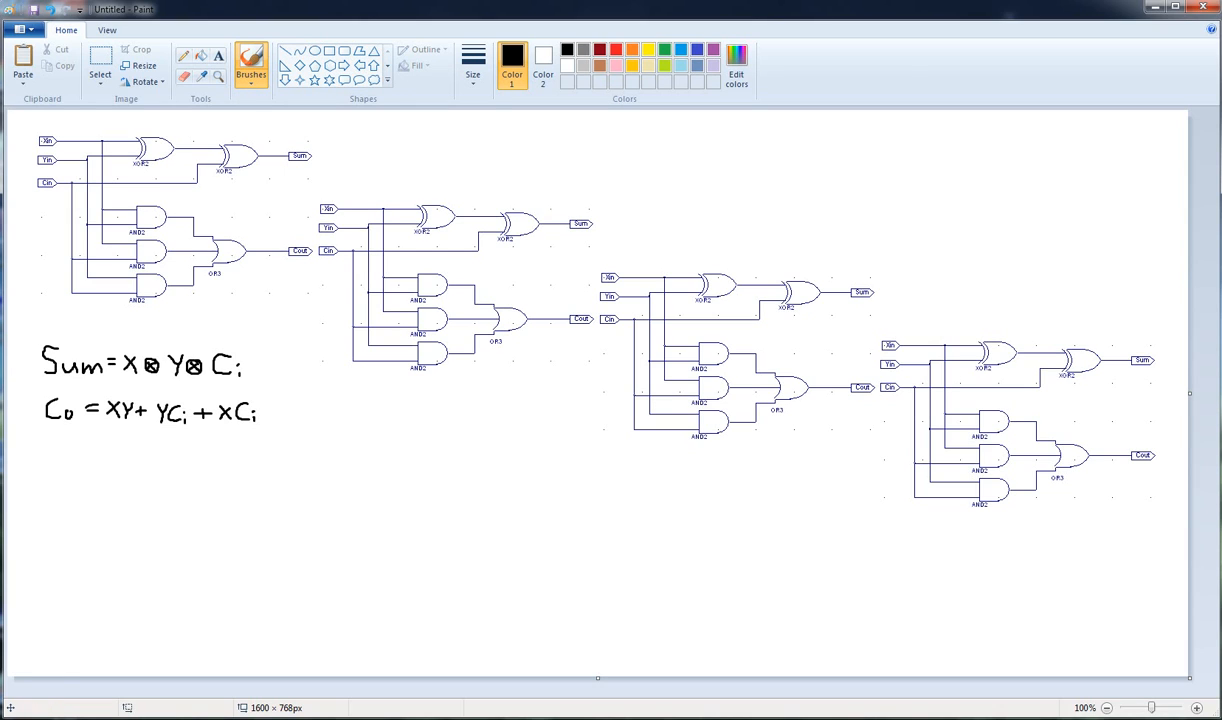
drag(102, 486, 152, 547)
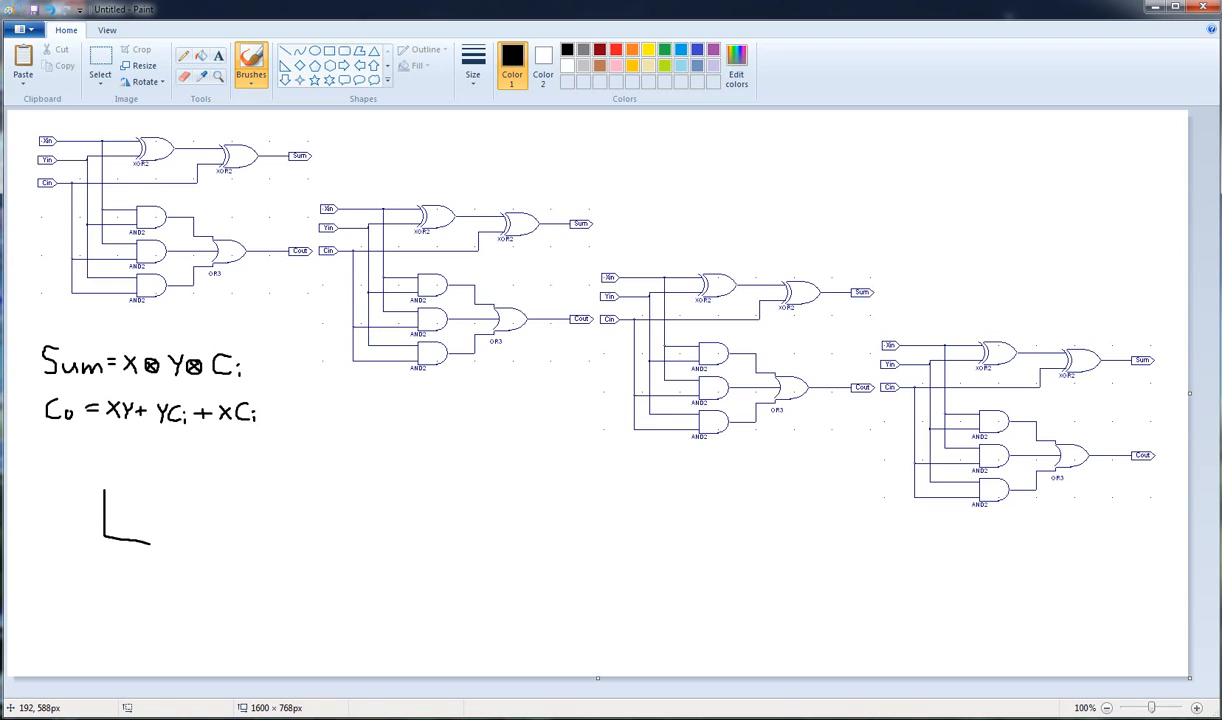
drag(100, 470, 180, 545)
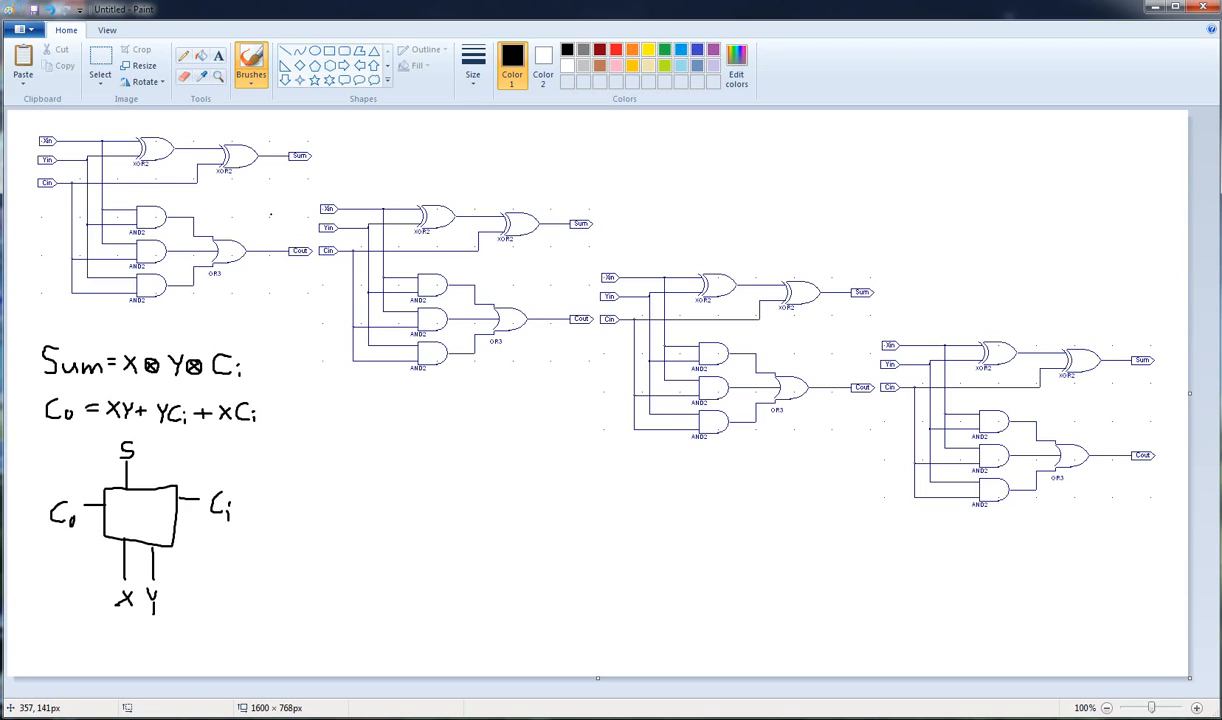
mouse_move(255, 228)
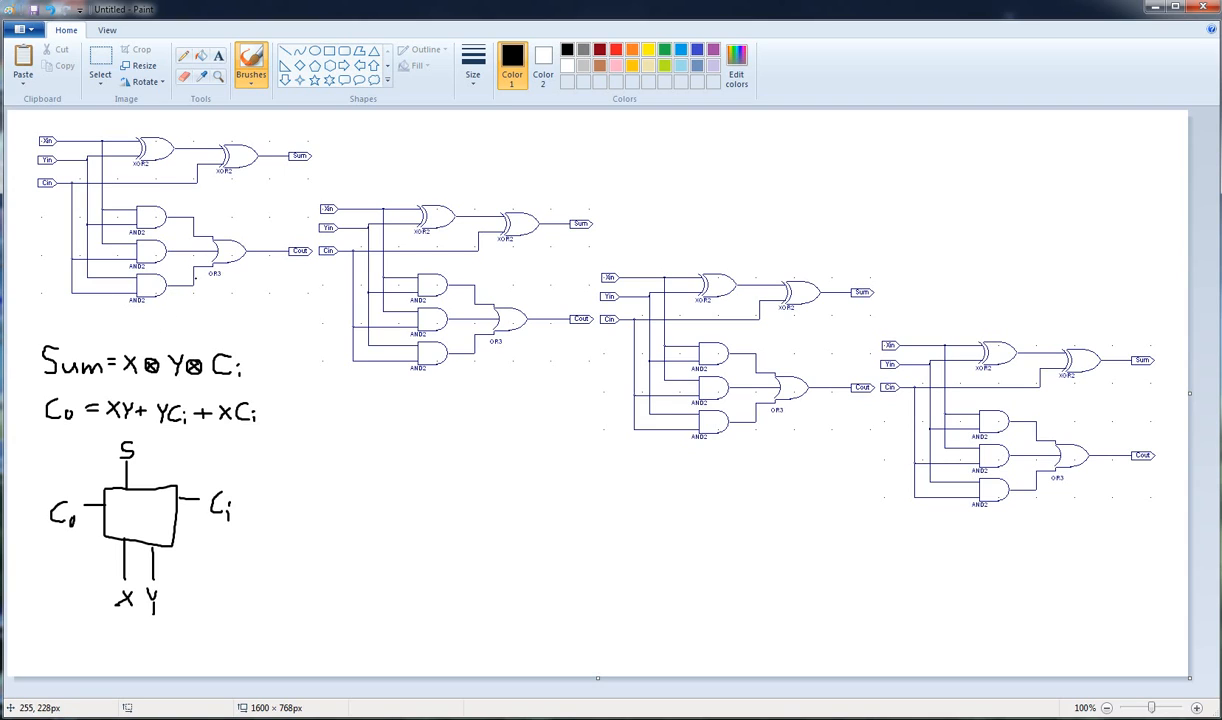
mouse_move(186, 361)
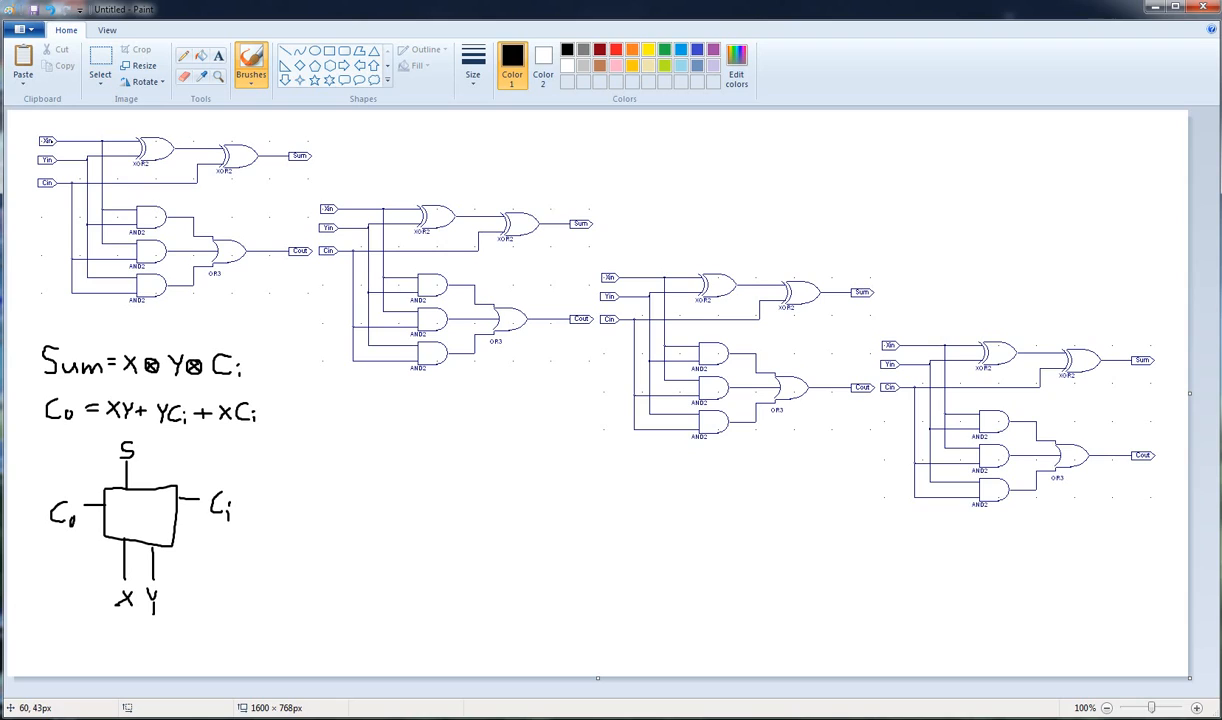
mouse_move(65, 105)
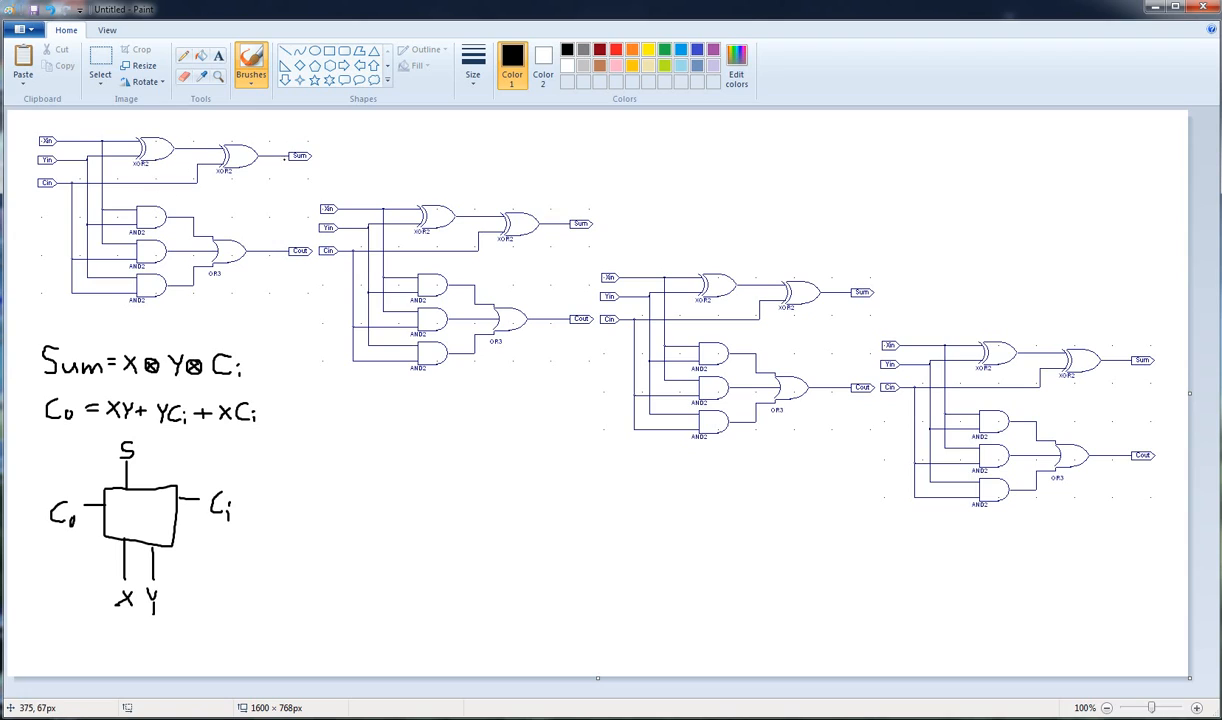
mouse_move(208, 226)
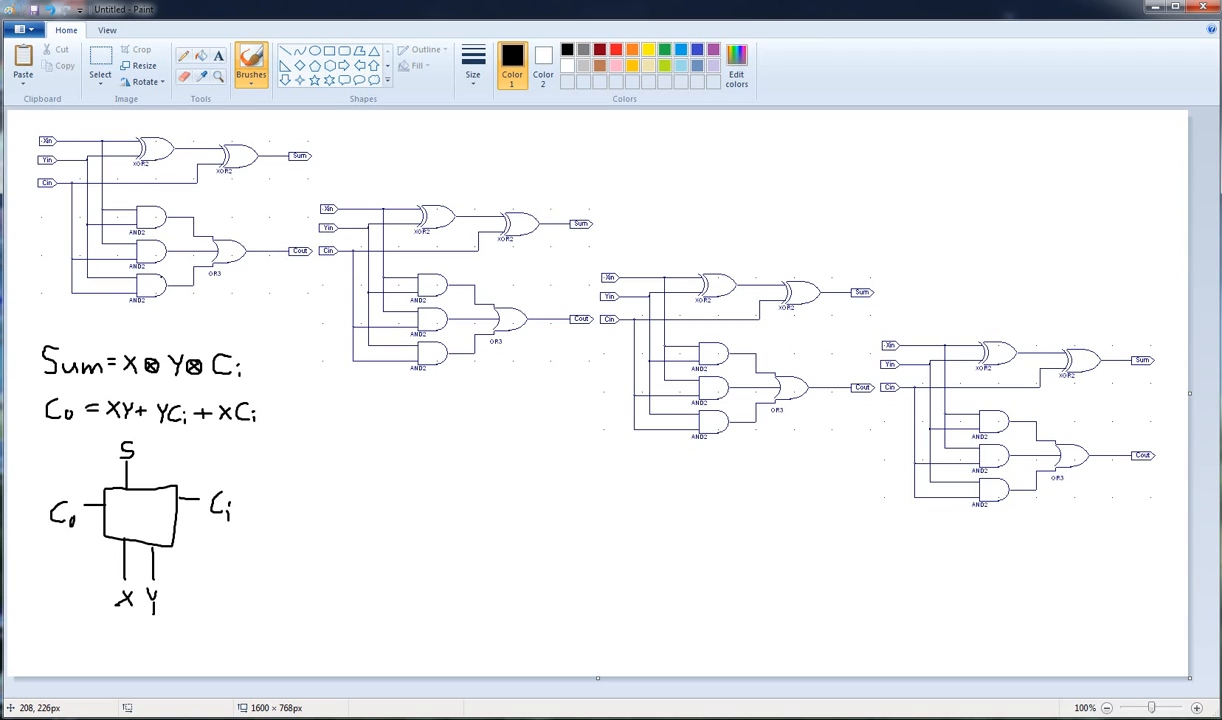
mouse_move(285, 207)
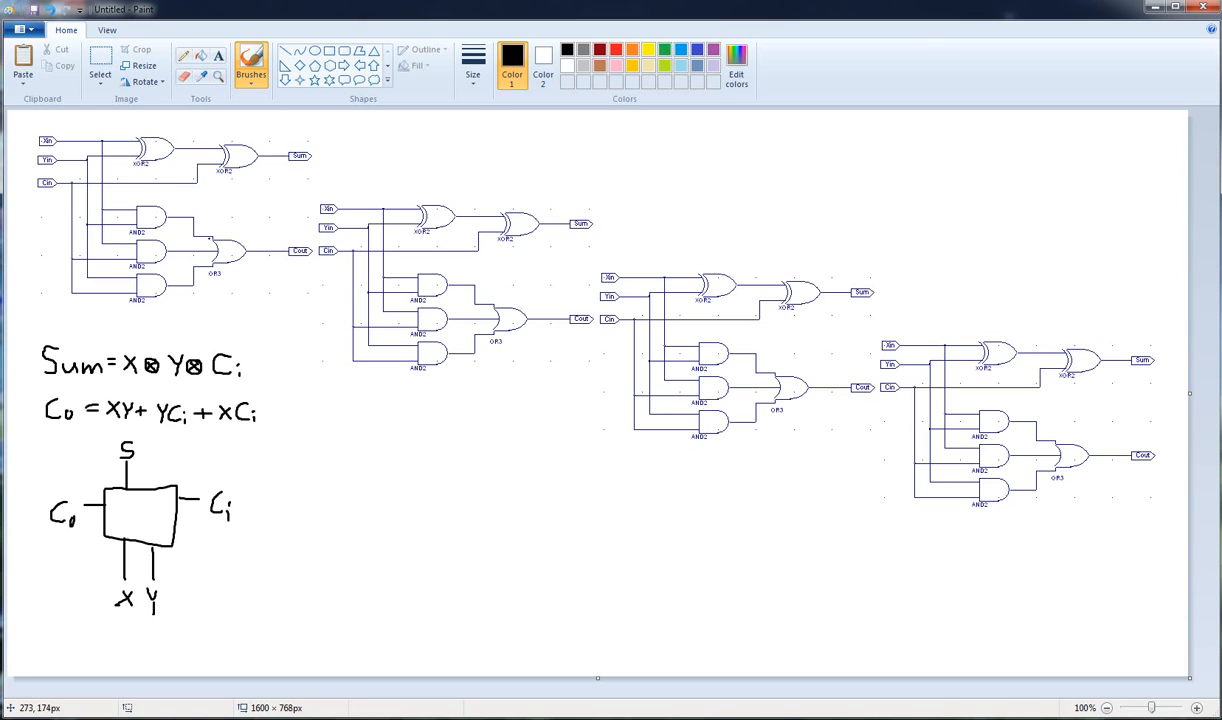
mouse_move(221, 353)
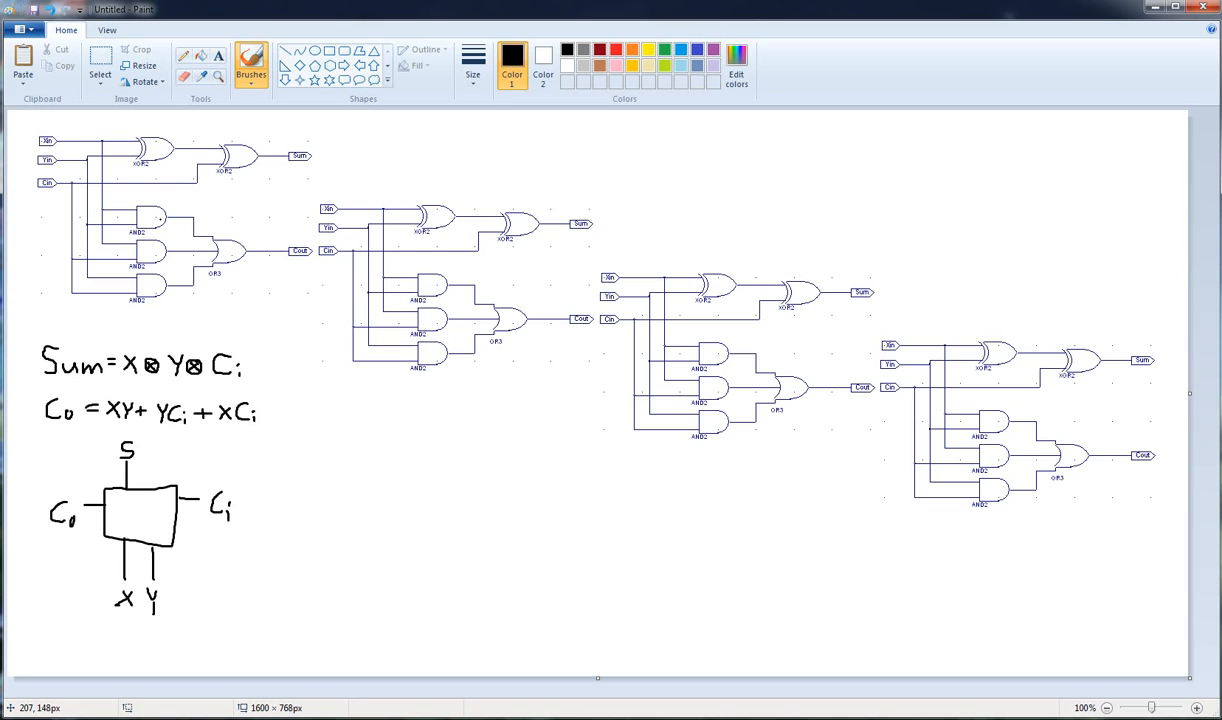
mouse_move(66, 51)
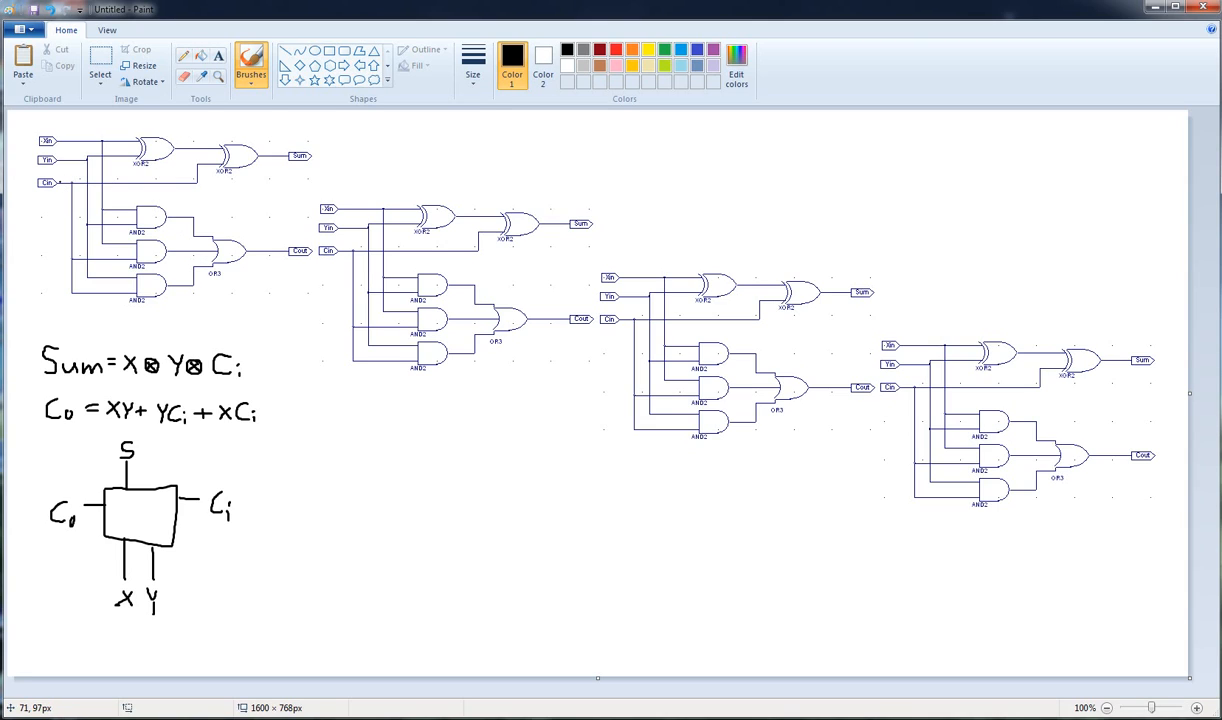
mouse_move(133, 157)
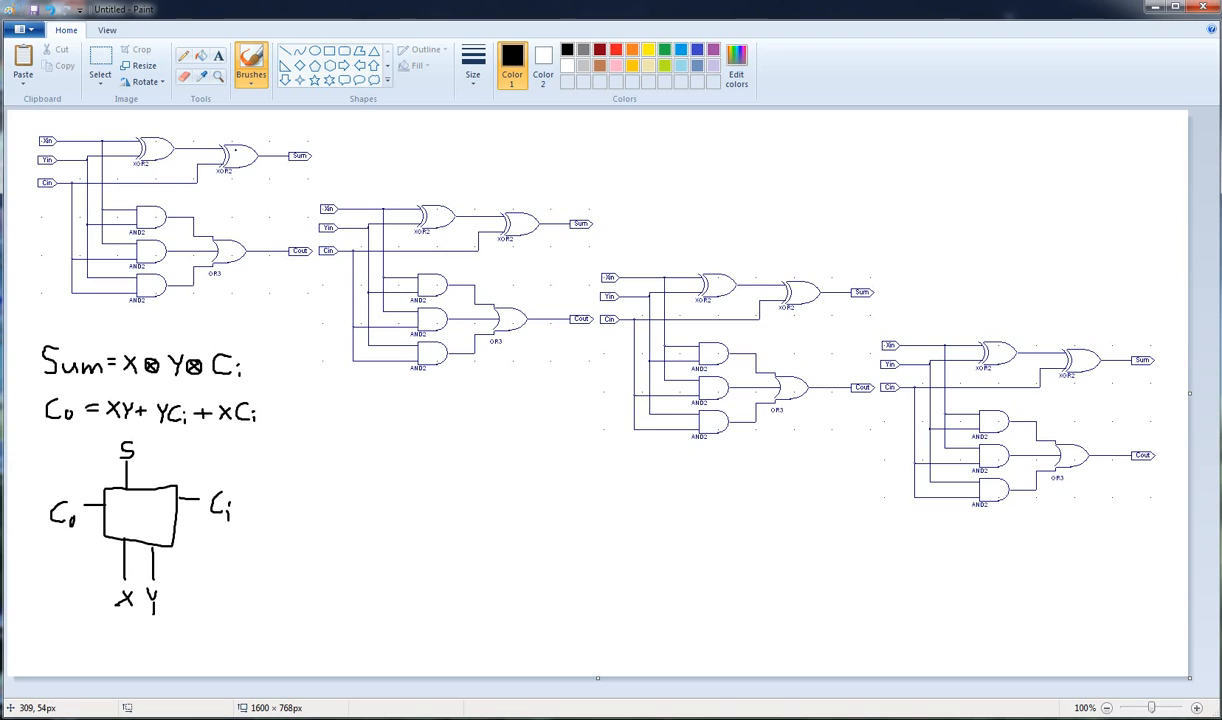
mouse_move(382, 199)
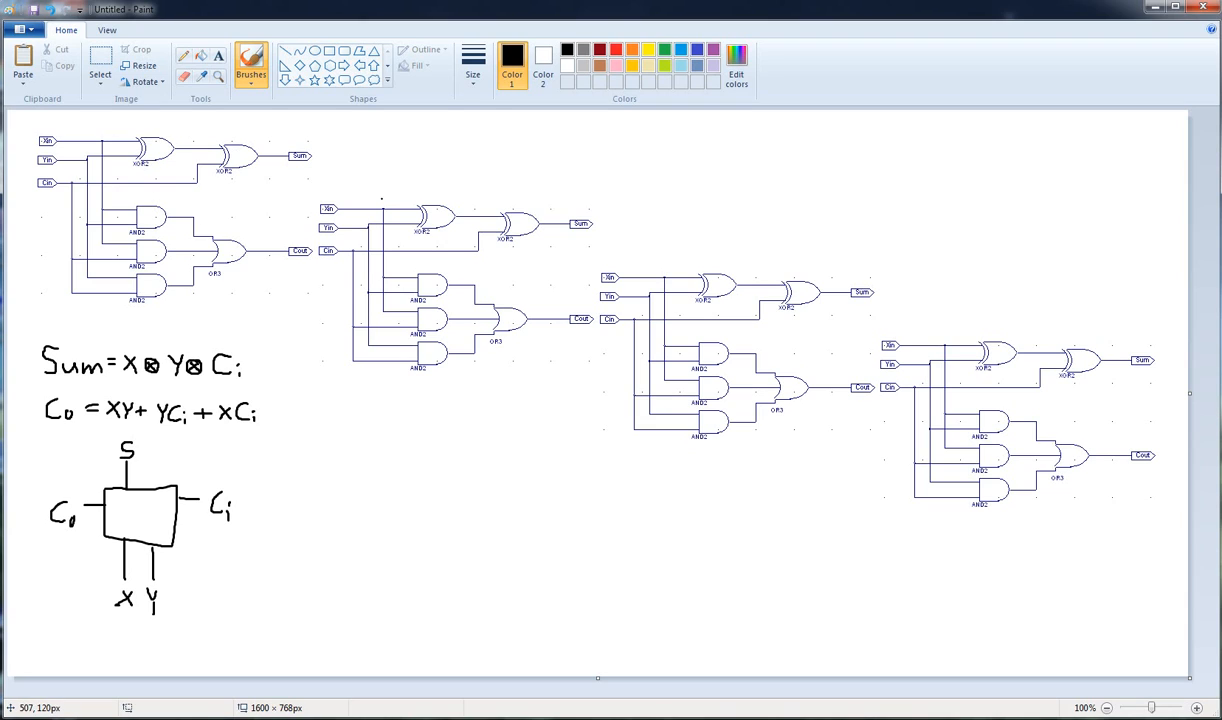
- Hand-write delay counts 1 and 2 under the first adder's gates
drag(150, 312, 150, 340)
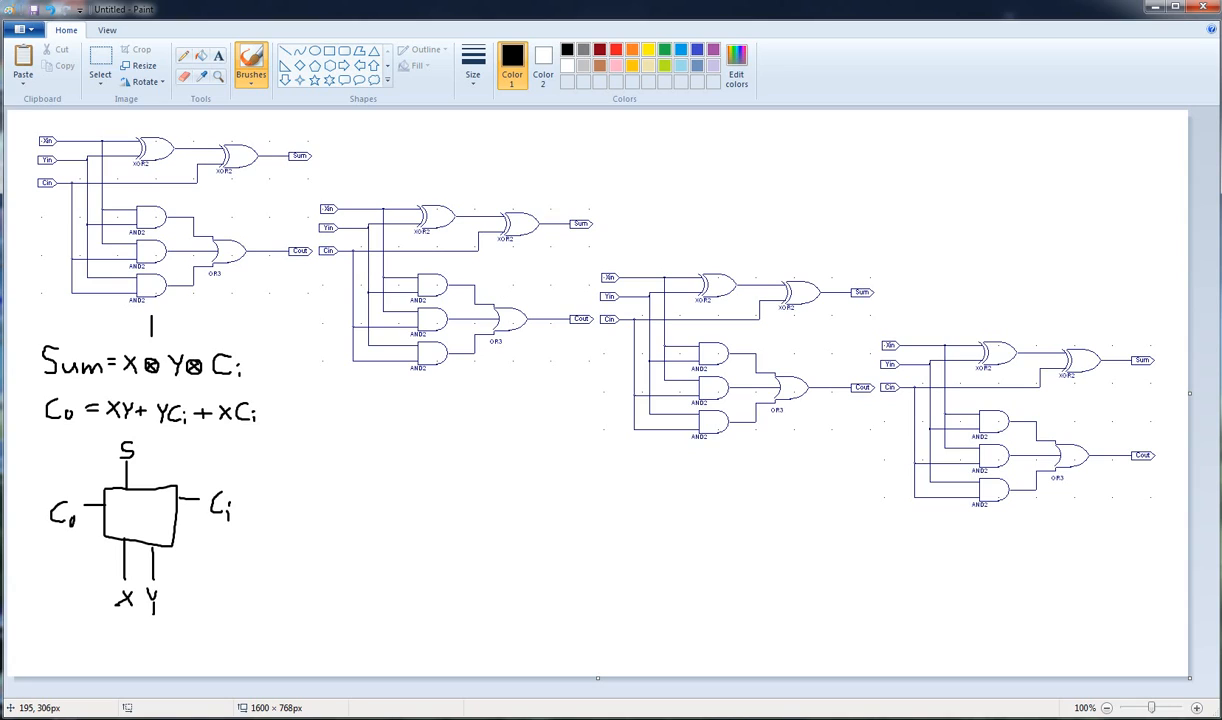
drag(215, 320, 232, 300)
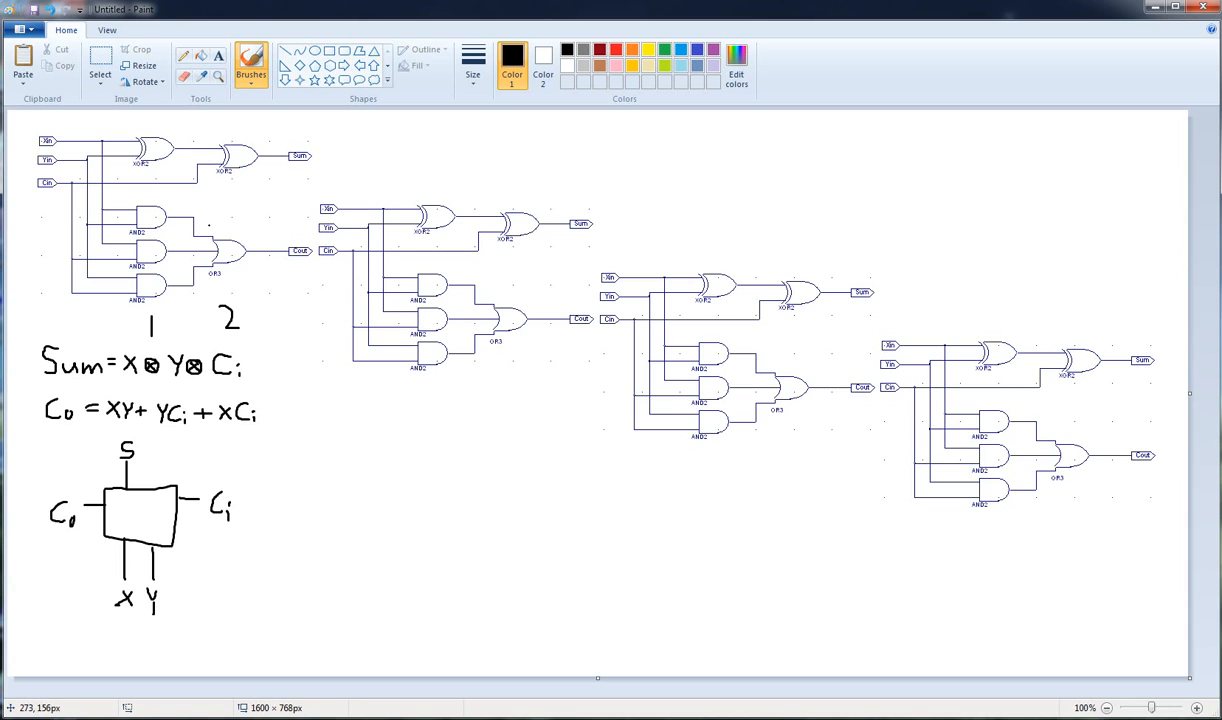
mouse_move(213, 144)
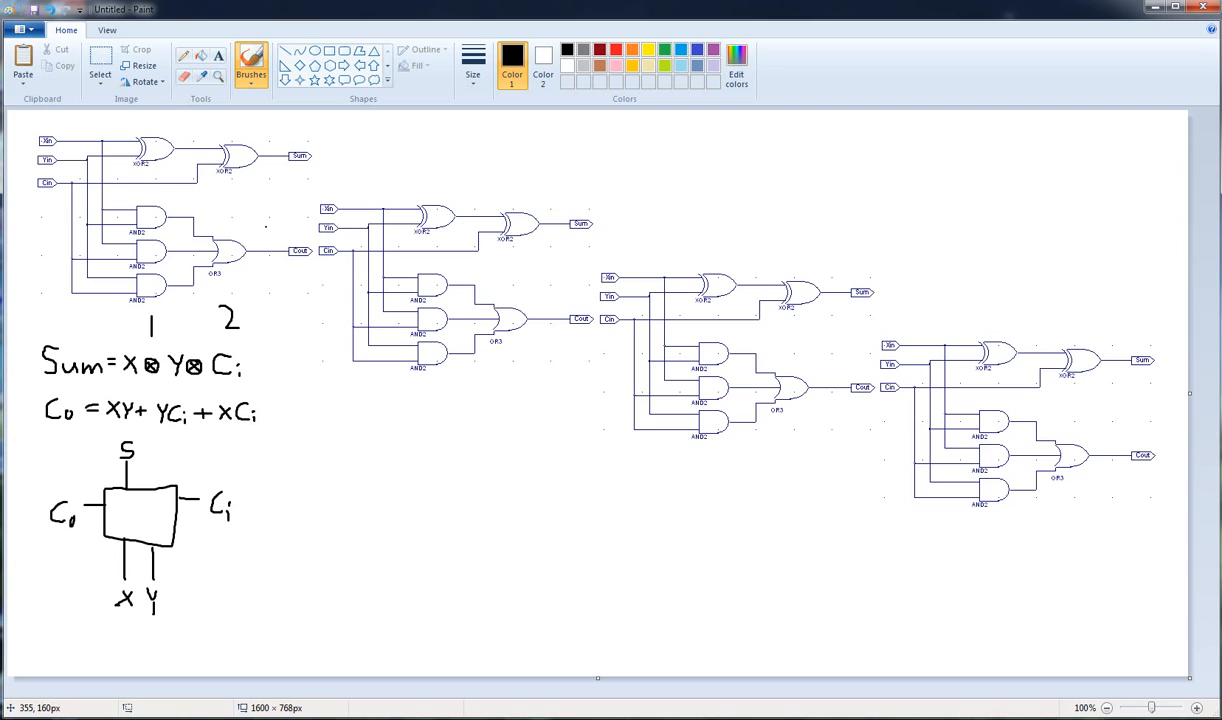
mouse_move(381, 66)
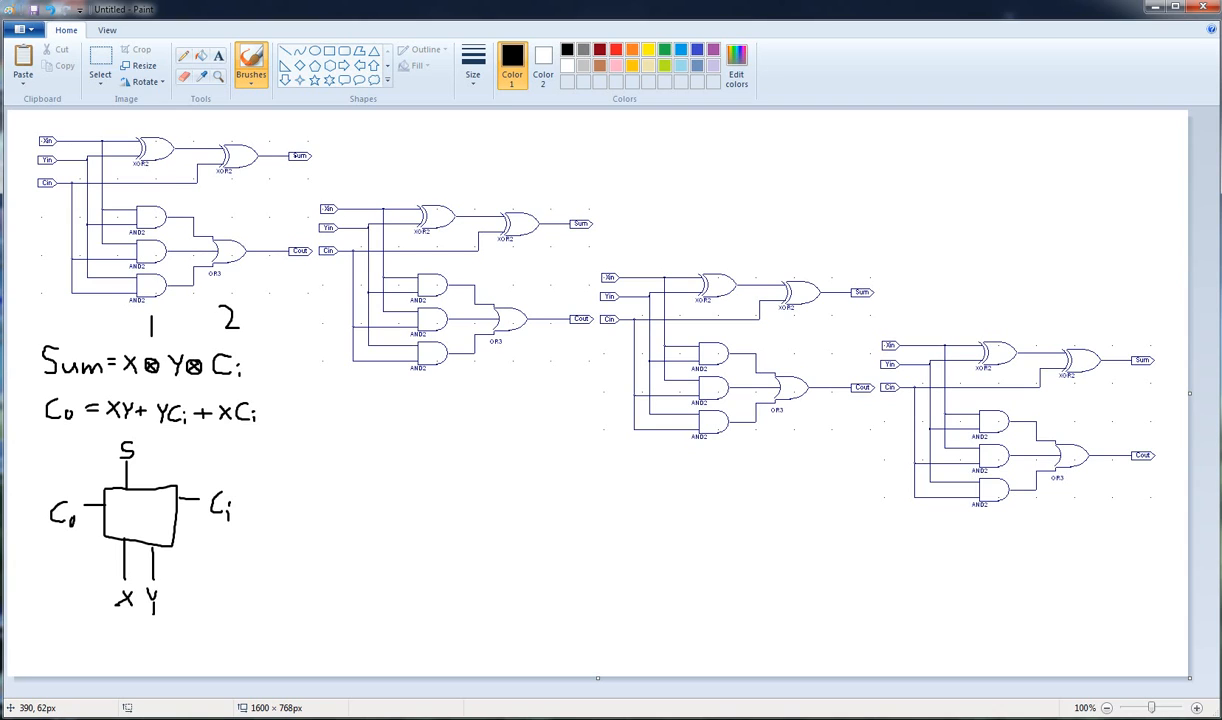
mouse_move(27, 137)
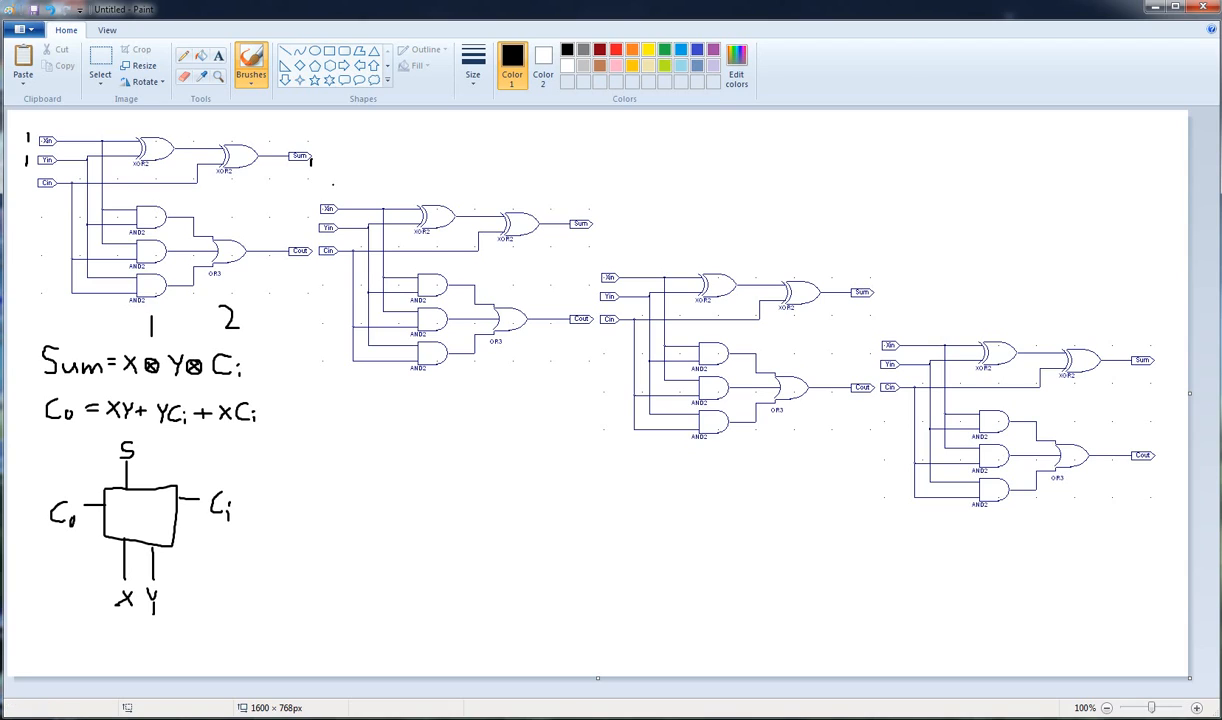
mouse_move(664, 131)
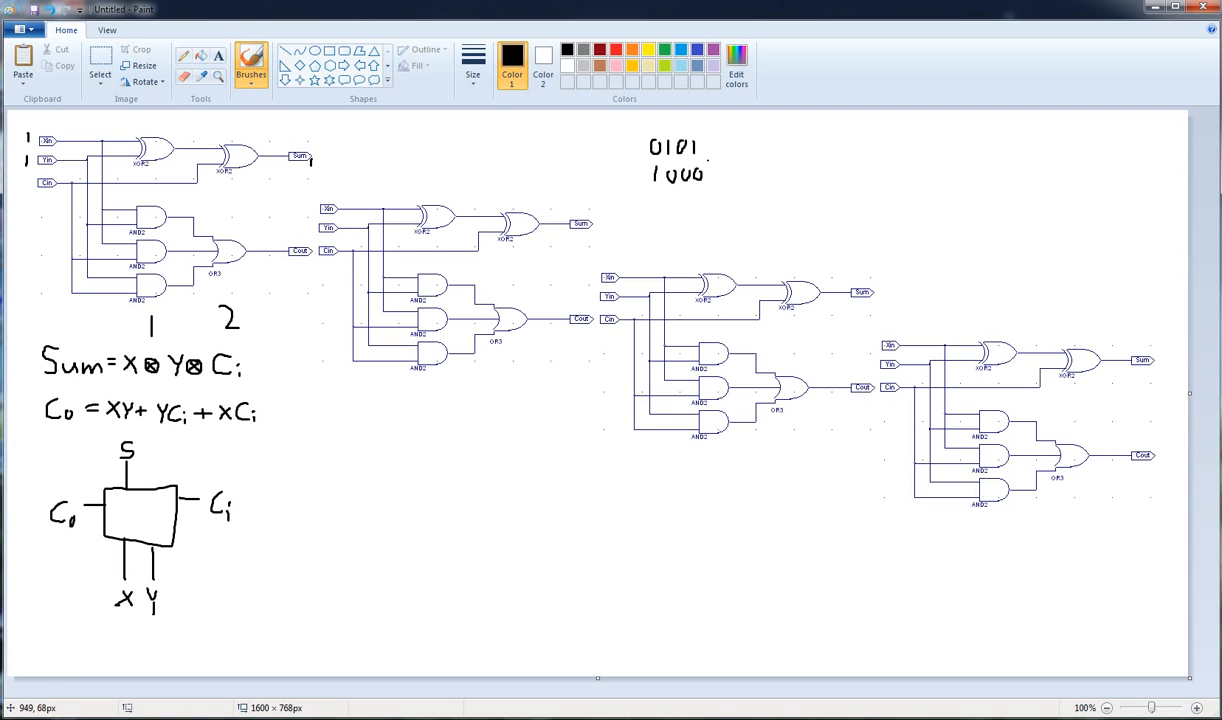
mouse_move(725, 140)
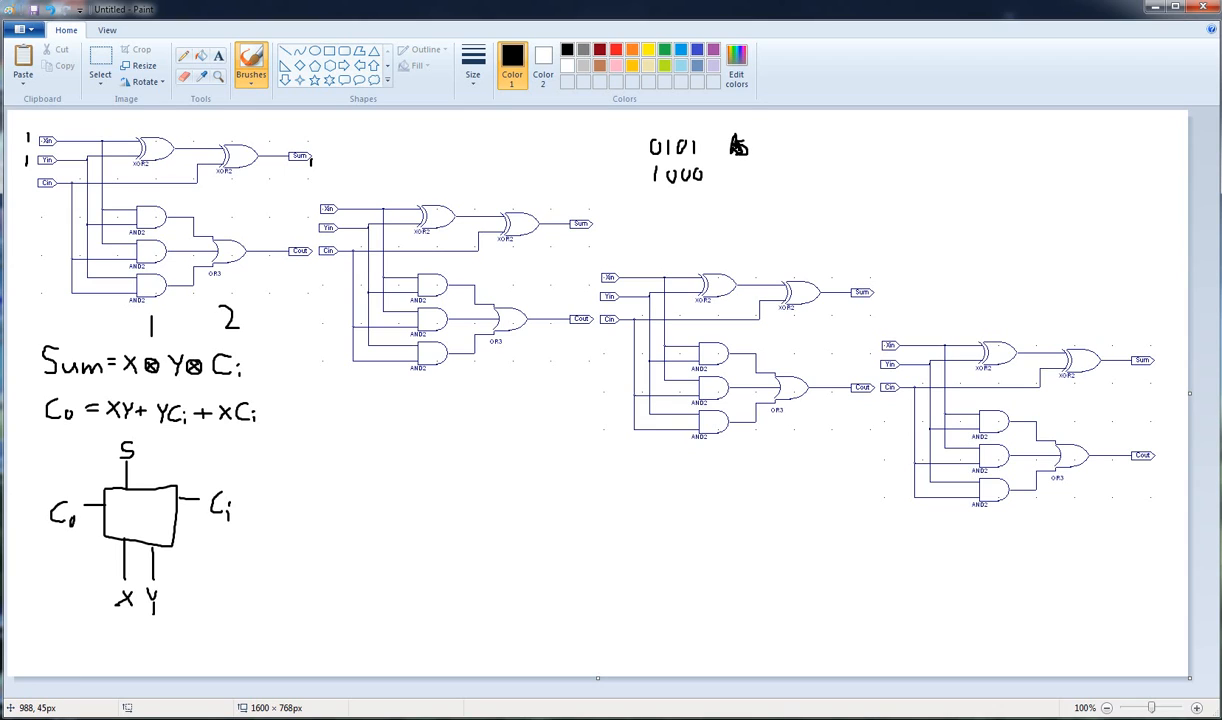
mouse_move(730, 147)
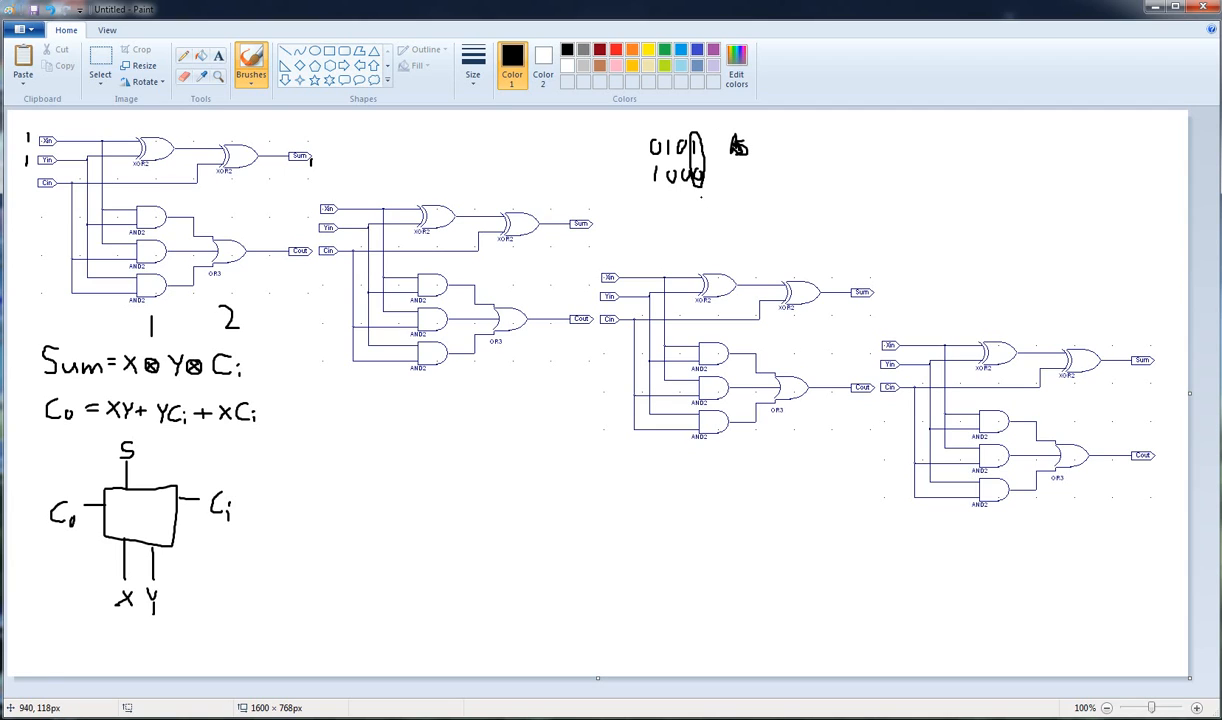
- Write column sum 1 and carry 0, and mark the Sum outputs 1 and 0
drag(700, 198, 700, 212)
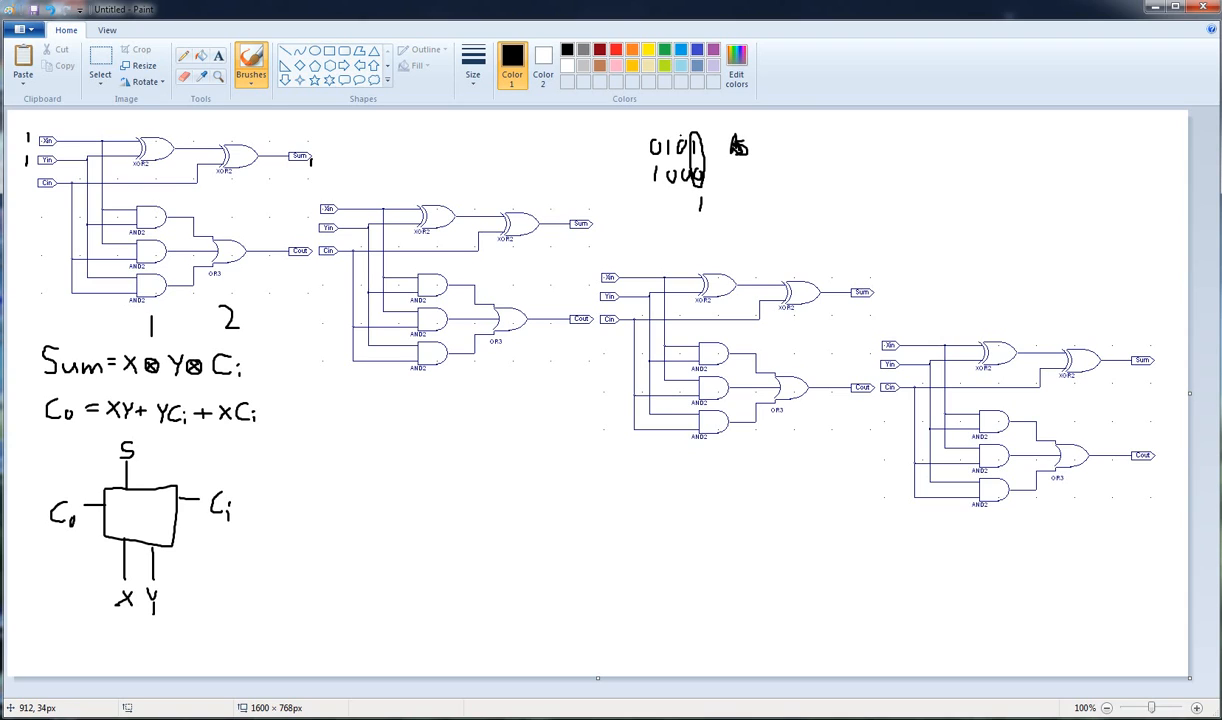
drag(685, 135, 680, 118)
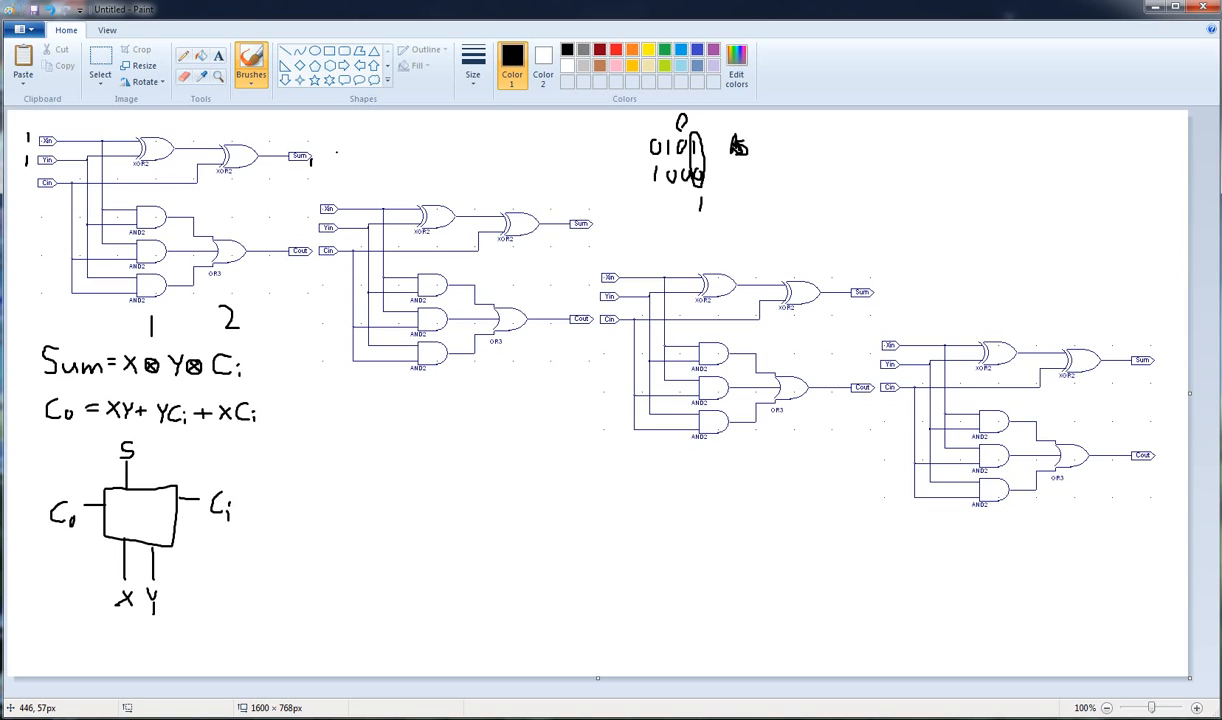
drag(342, 150, 342, 172)
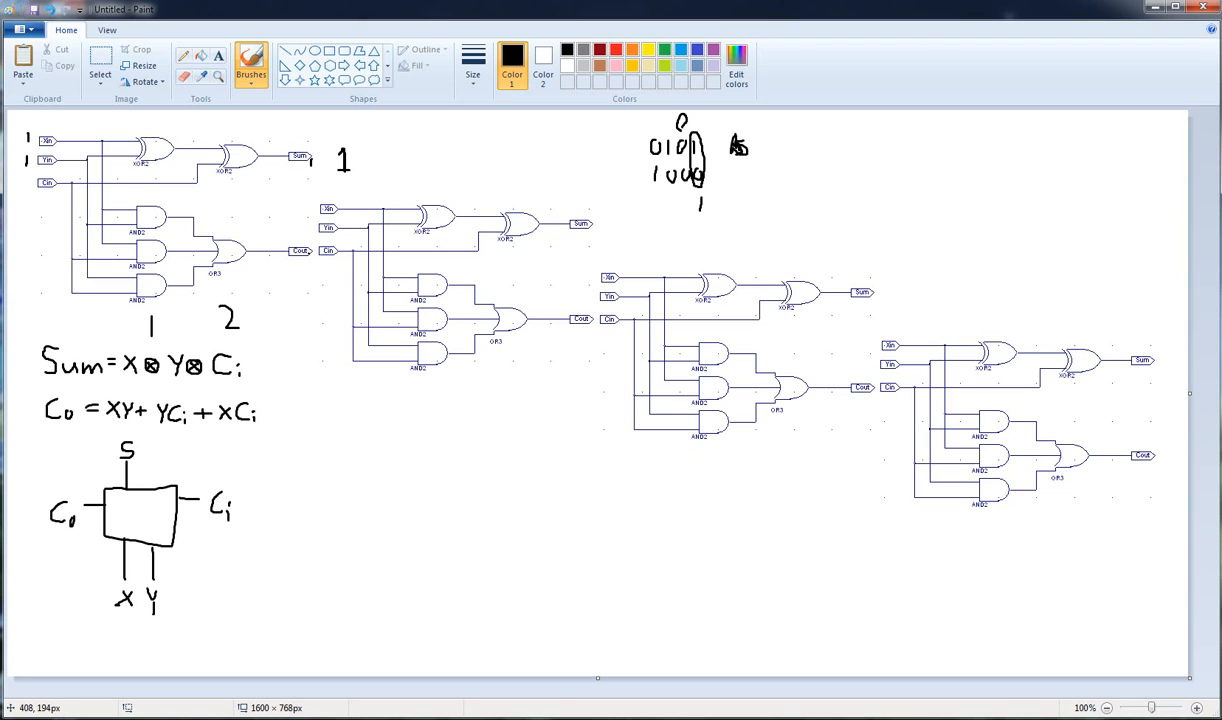
click(290, 232)
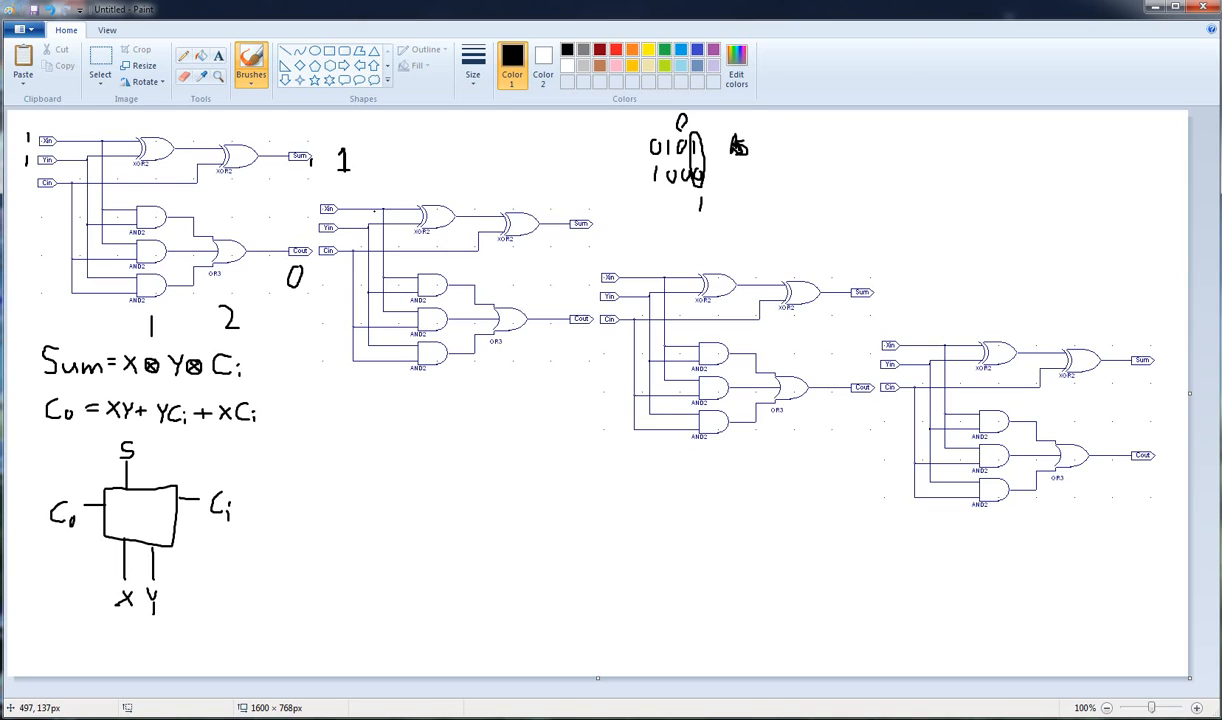
mouse_move(420, 205)
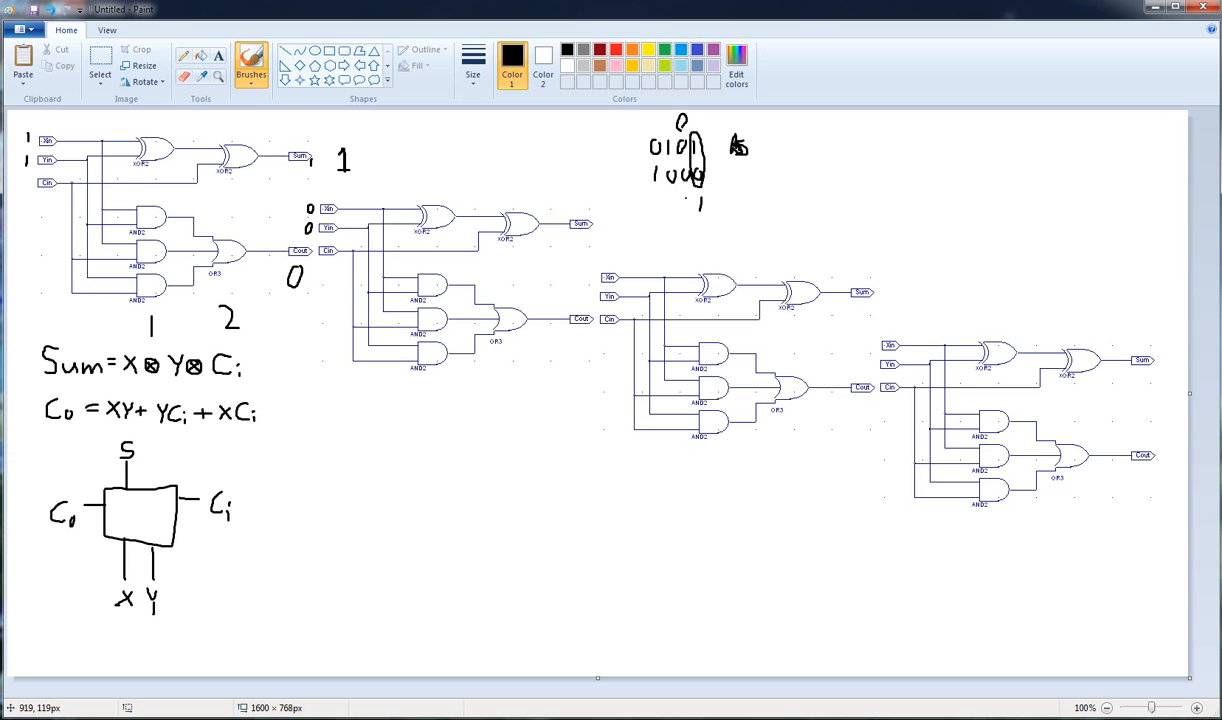
drag(680, 198, 690, 210)
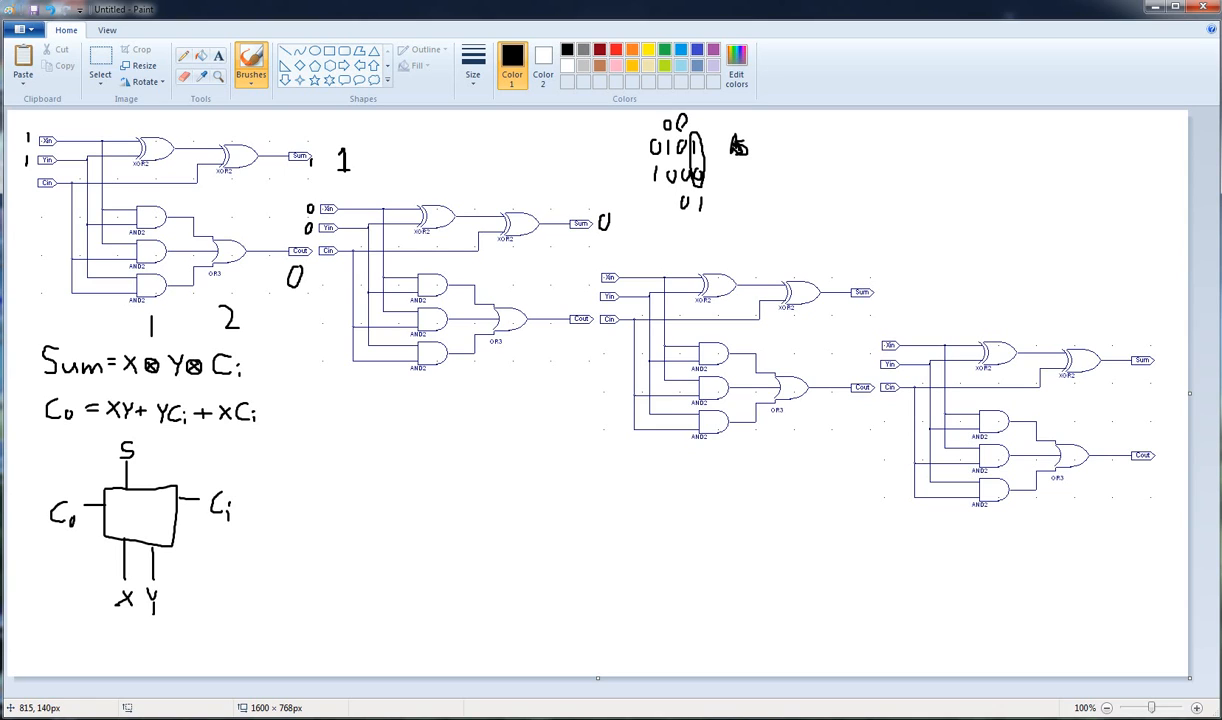
- Mark the second adder's carry-out 0 and number its gate delays
drag(583, 335, 578, 352)
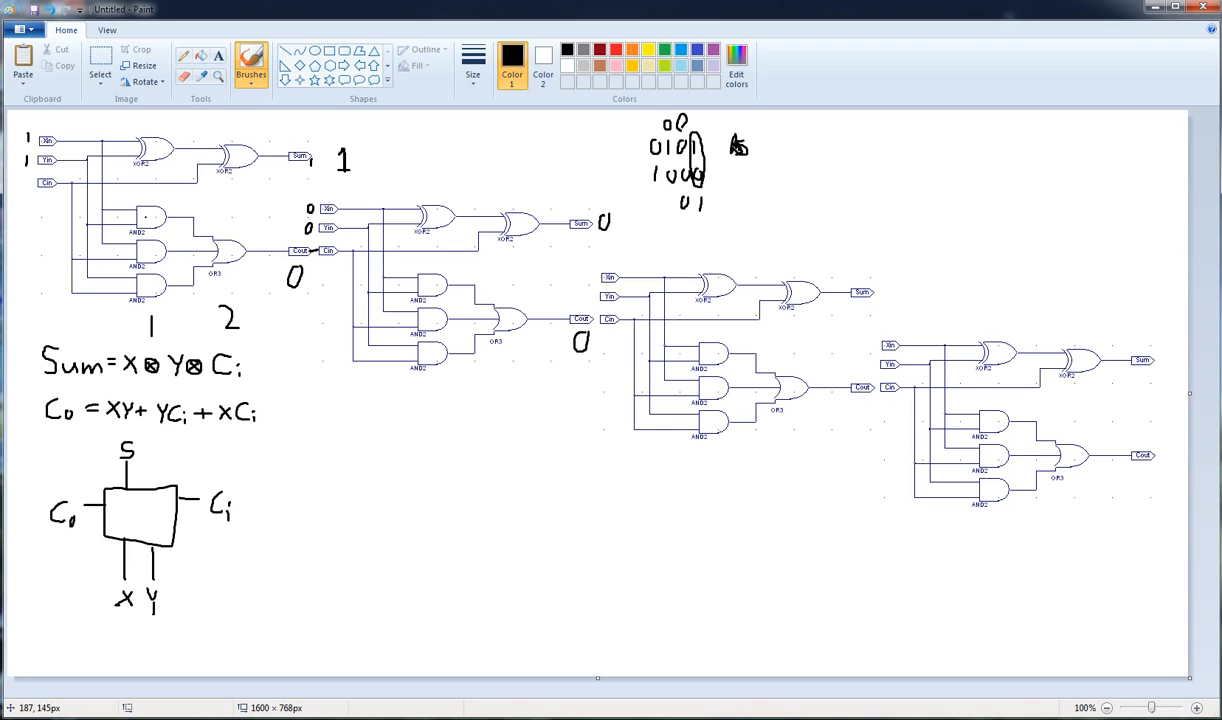
mouse_move(88, 198)
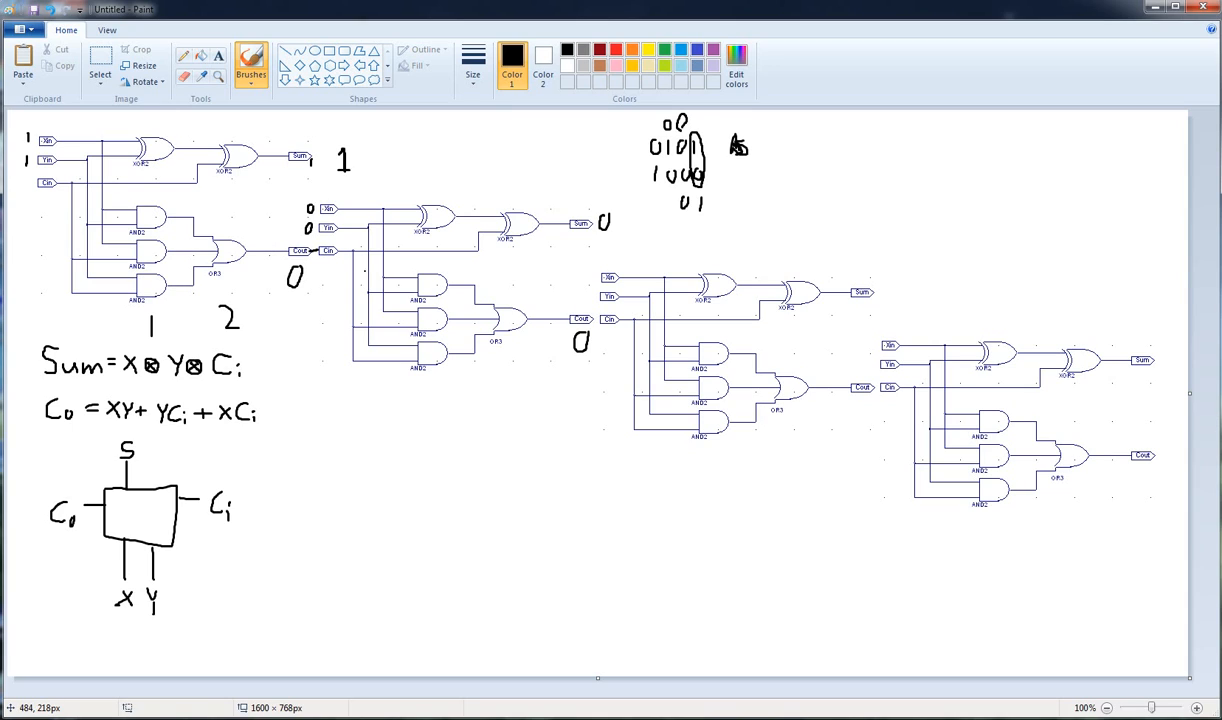
mouse_move(432, 381)
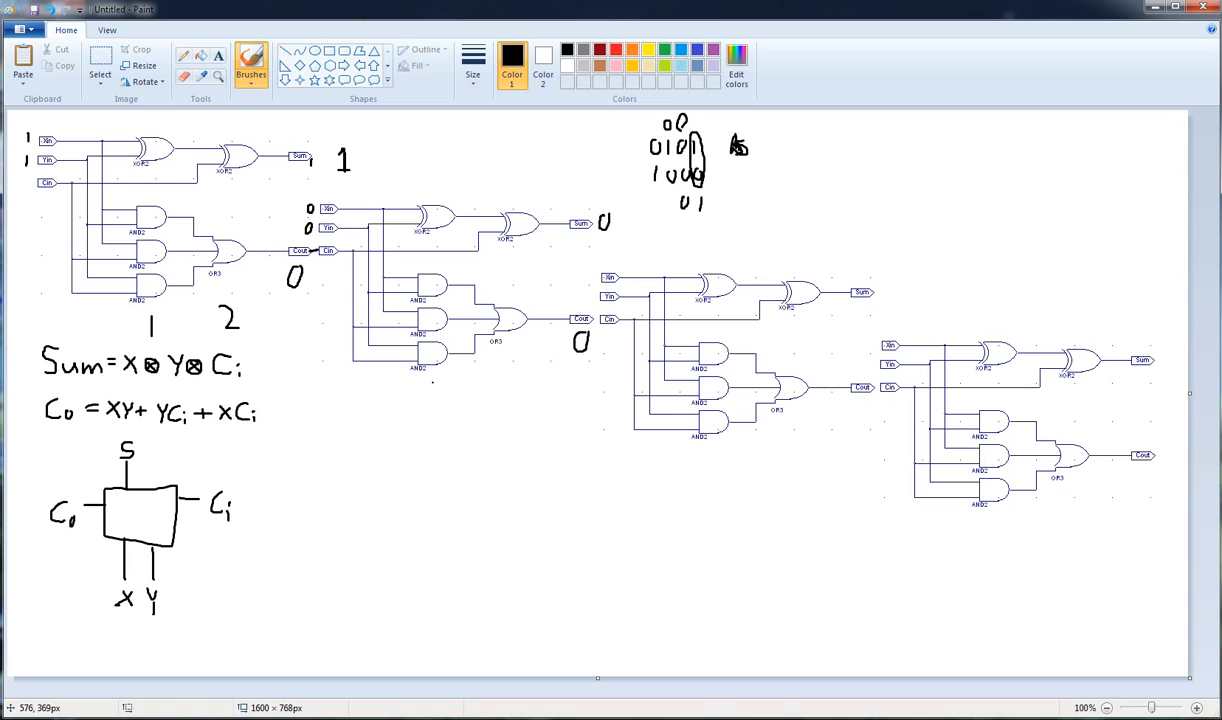
drag(425, 390, 440, 405)
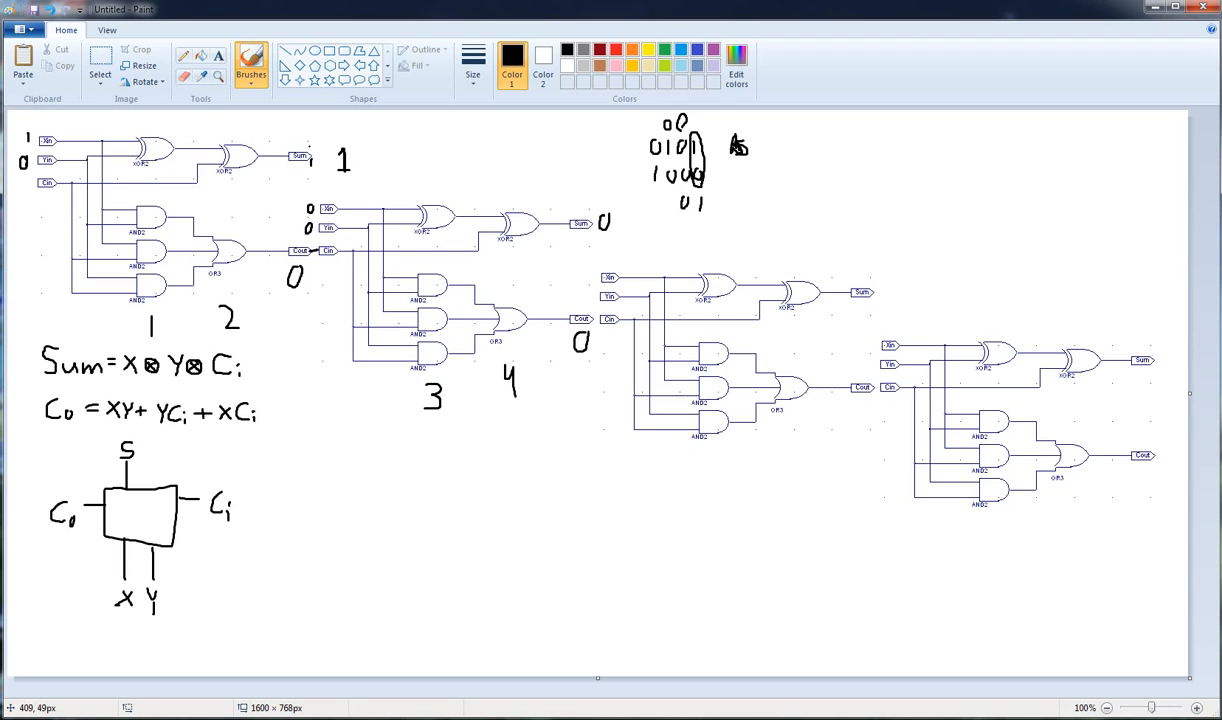
mouse_move(919, 110)
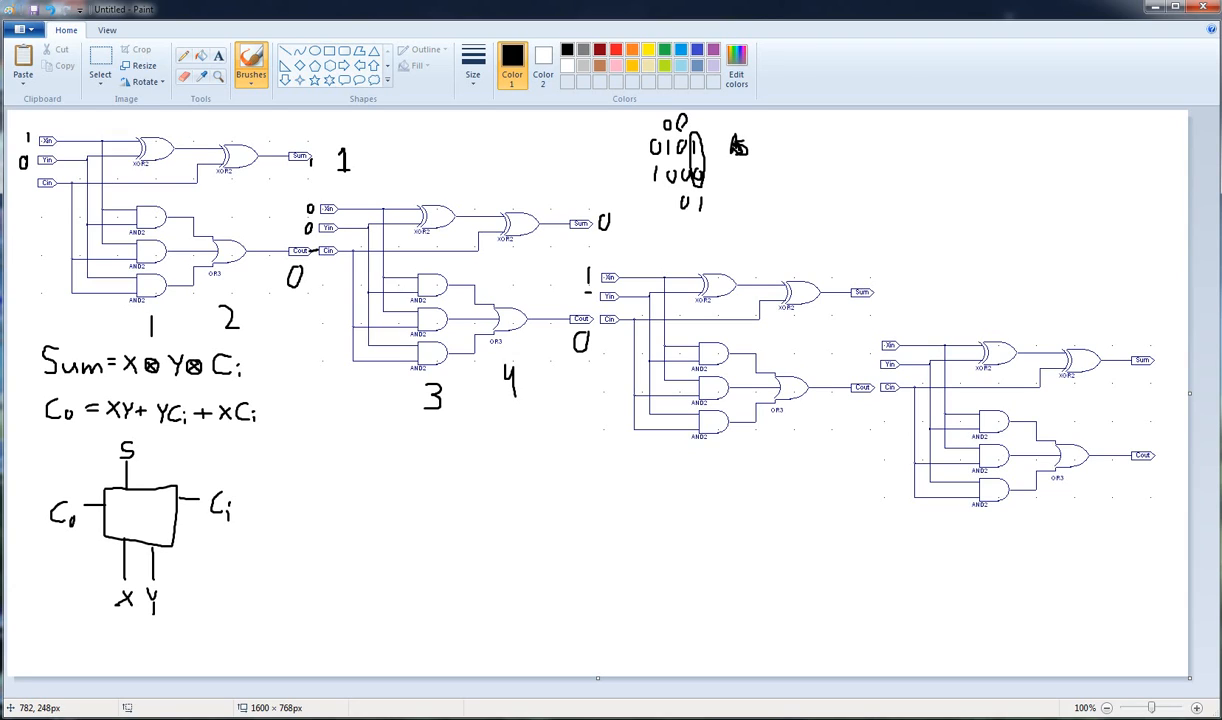
click(587, 298)
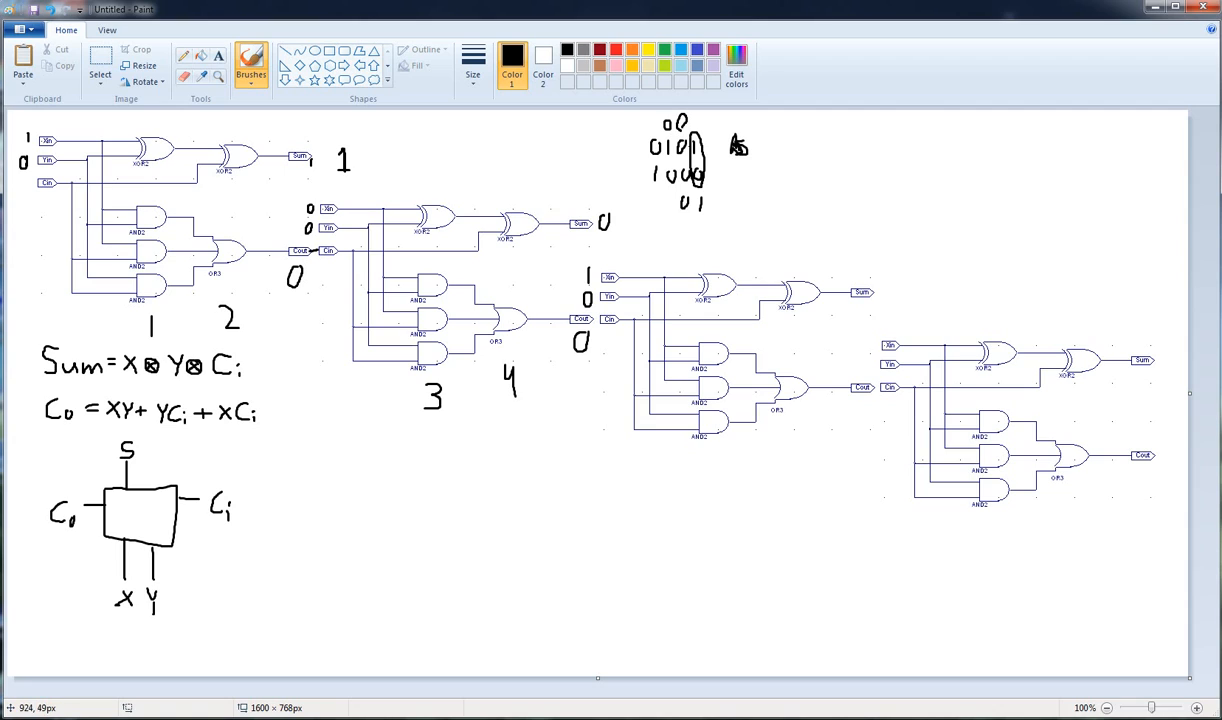
mouse_move(778, 316)
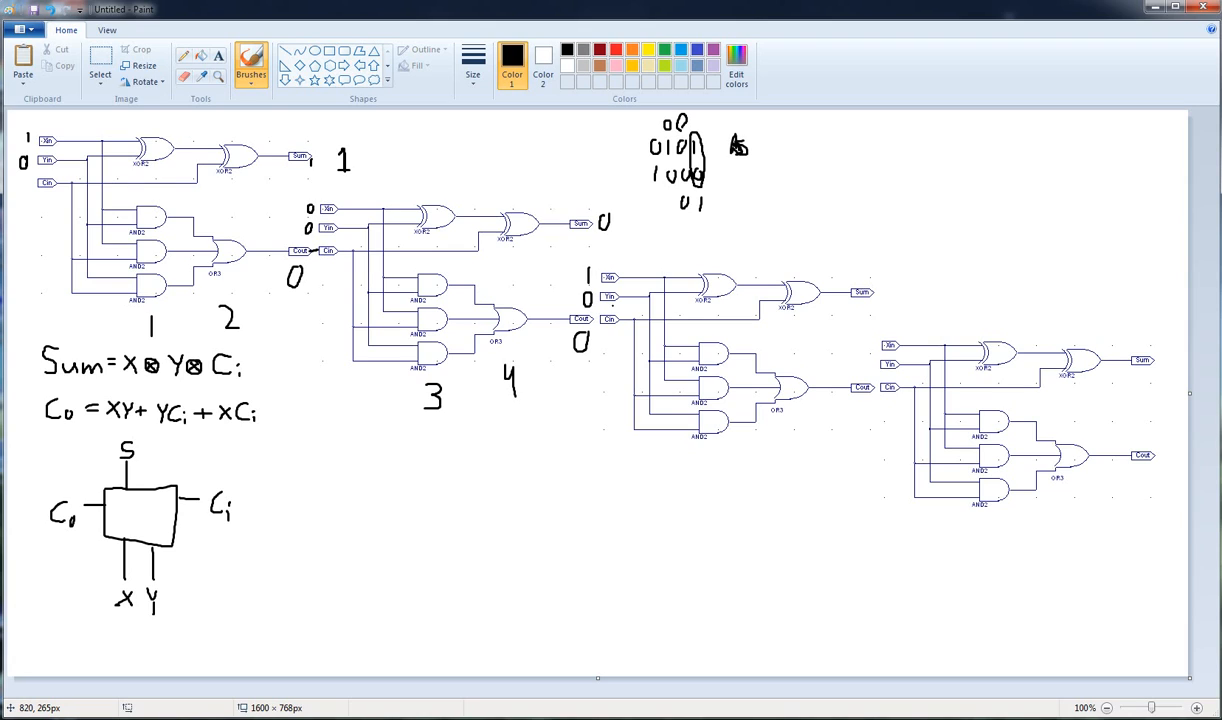
mouse_move(945, 295)
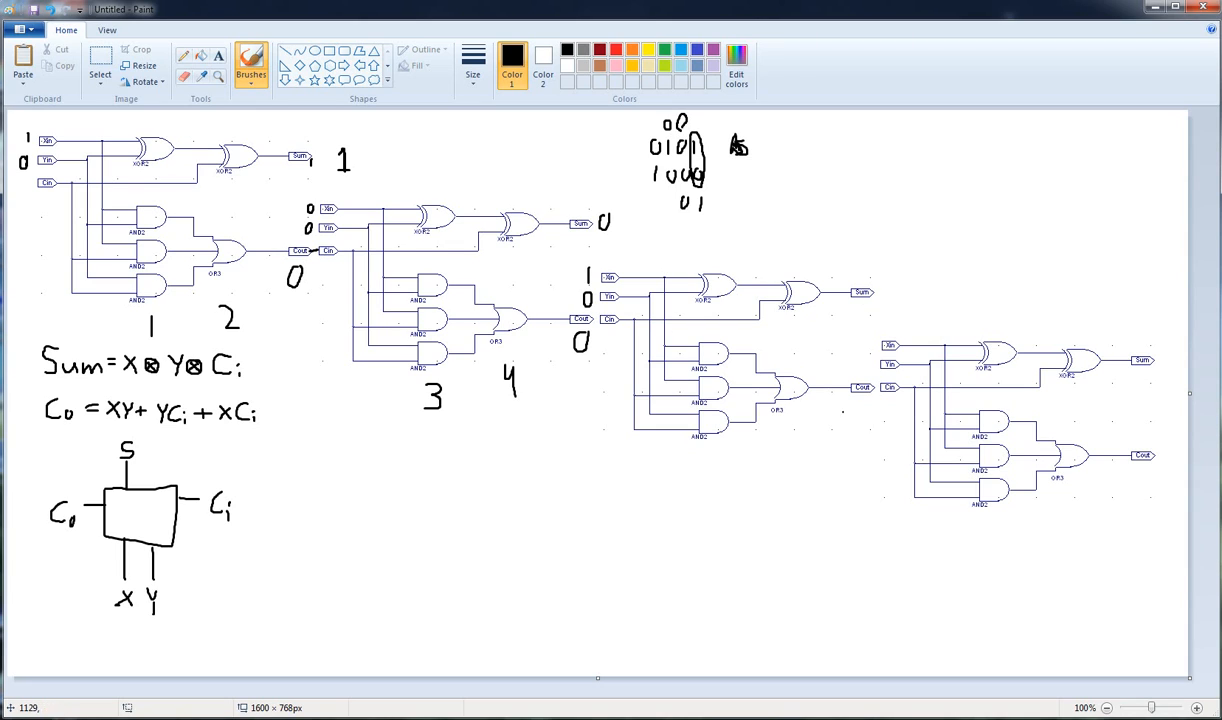
- Handwrite S and C headings with rows 1: 1 0, 2: 0 1, 3: 1 1
drag(876, 145, 876, 160)
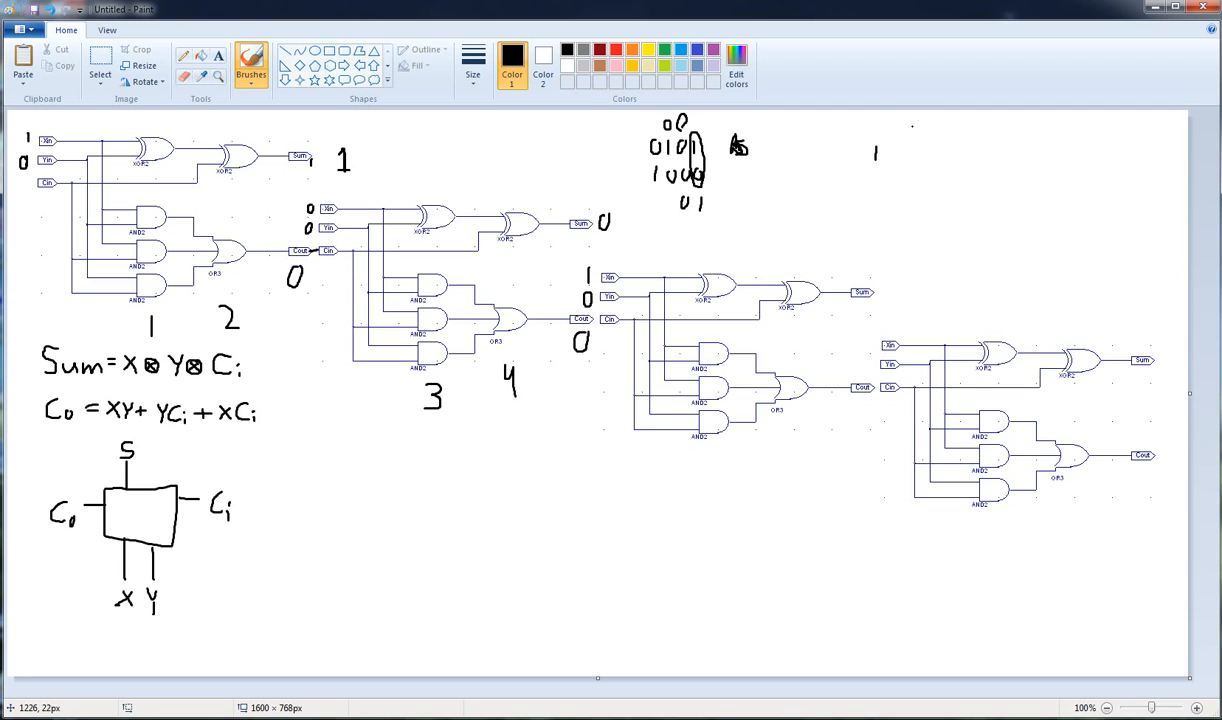
drag(905, 138, 945, 128)
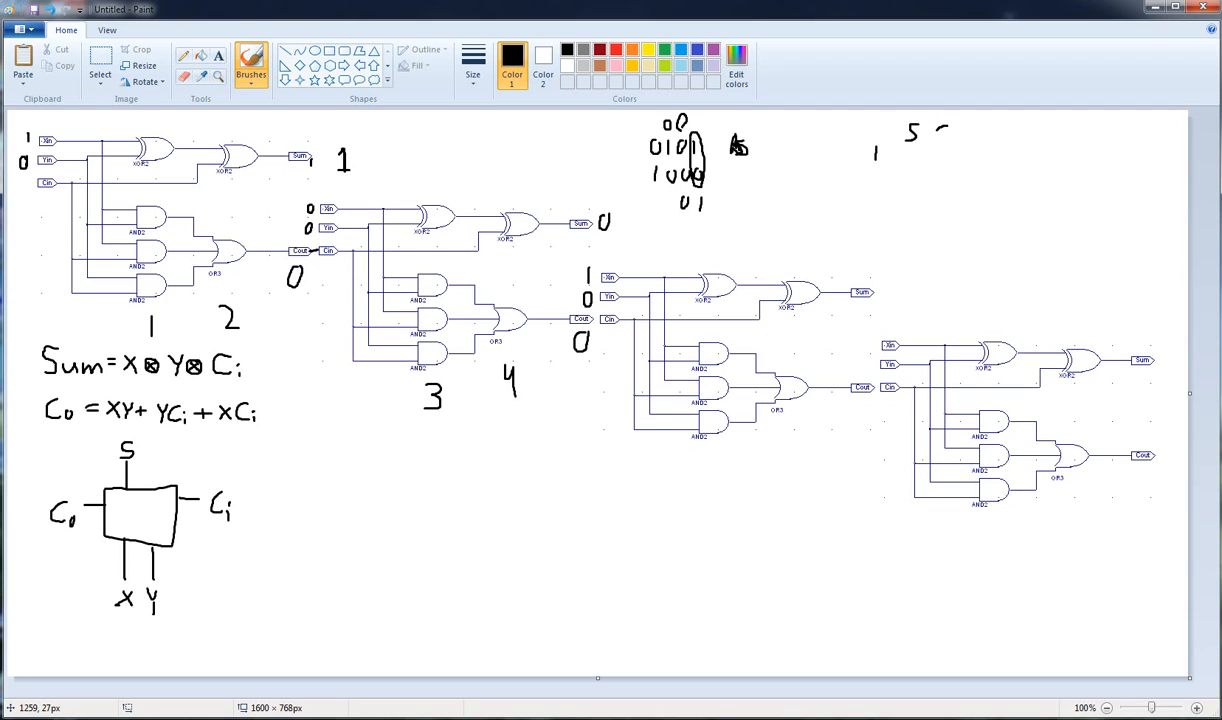
drag(908, 150, 925, 165)
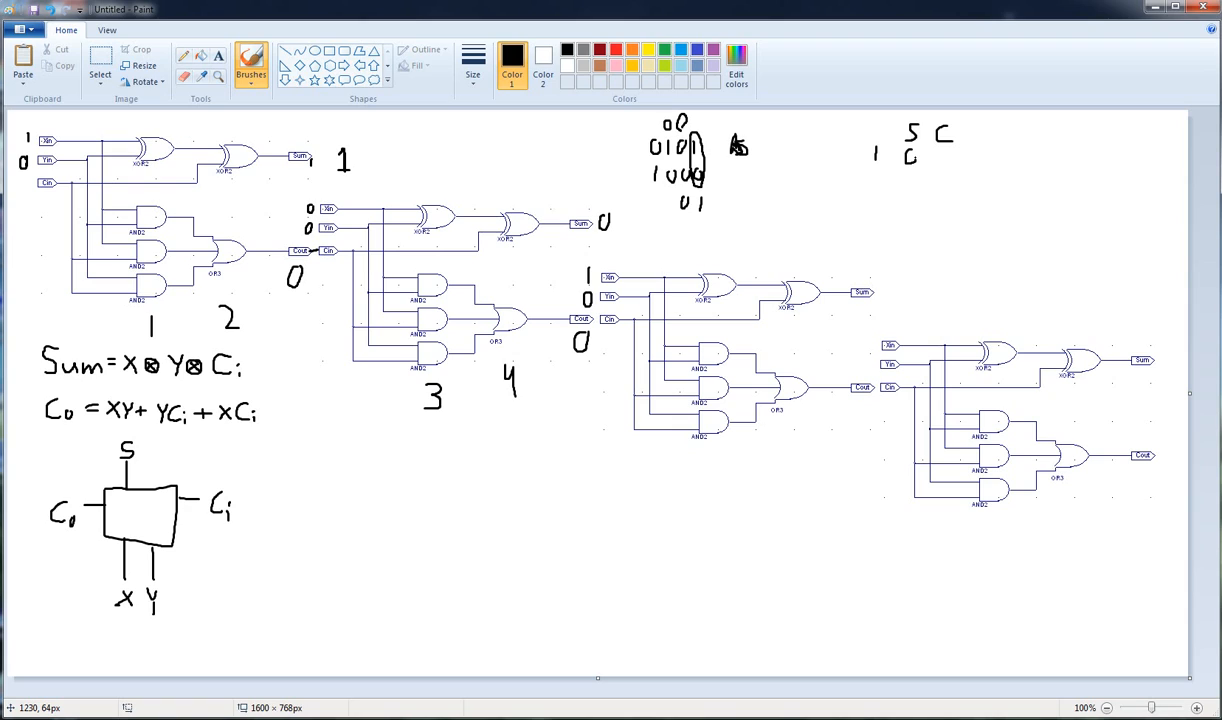
click(938, 160)
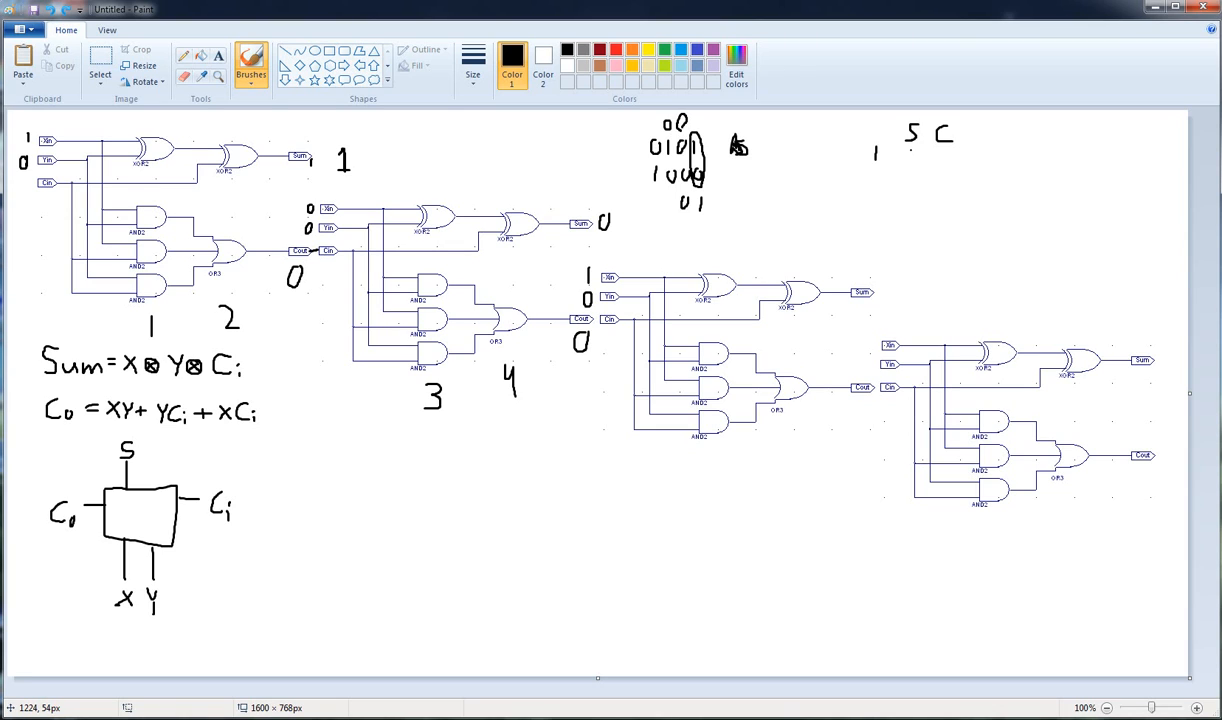
drag(905, 160, 950, 175)
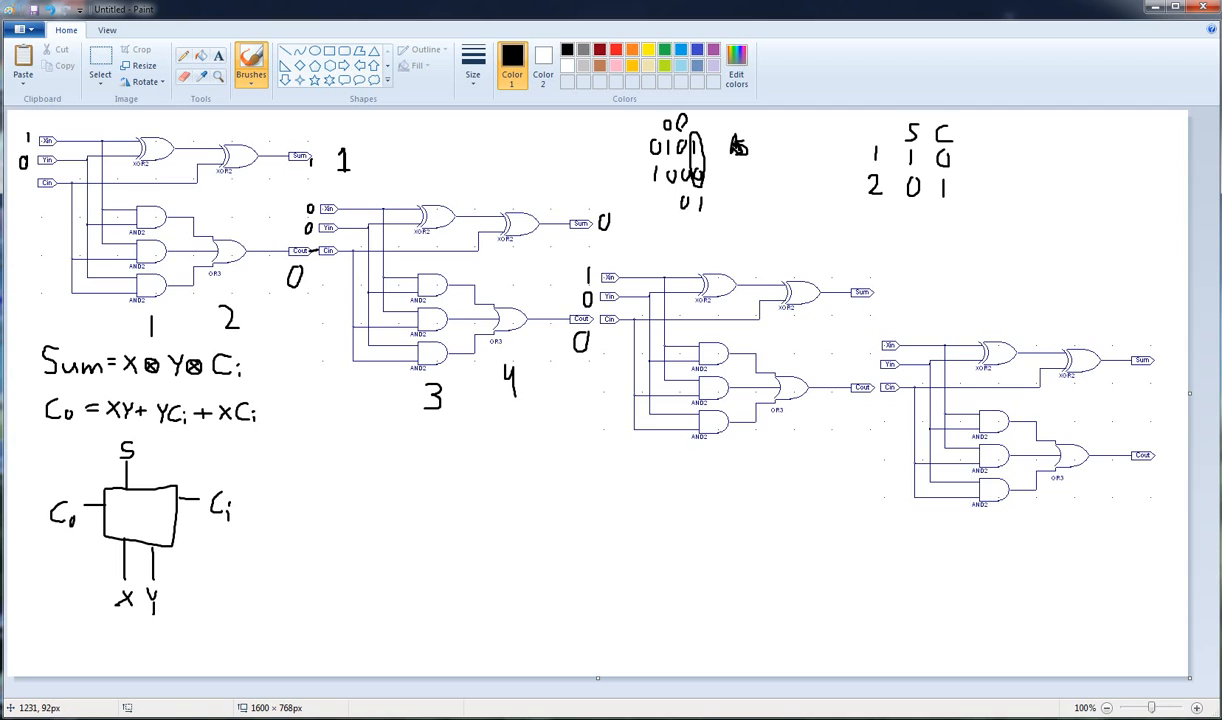
drag(872, 215, 885, 230)
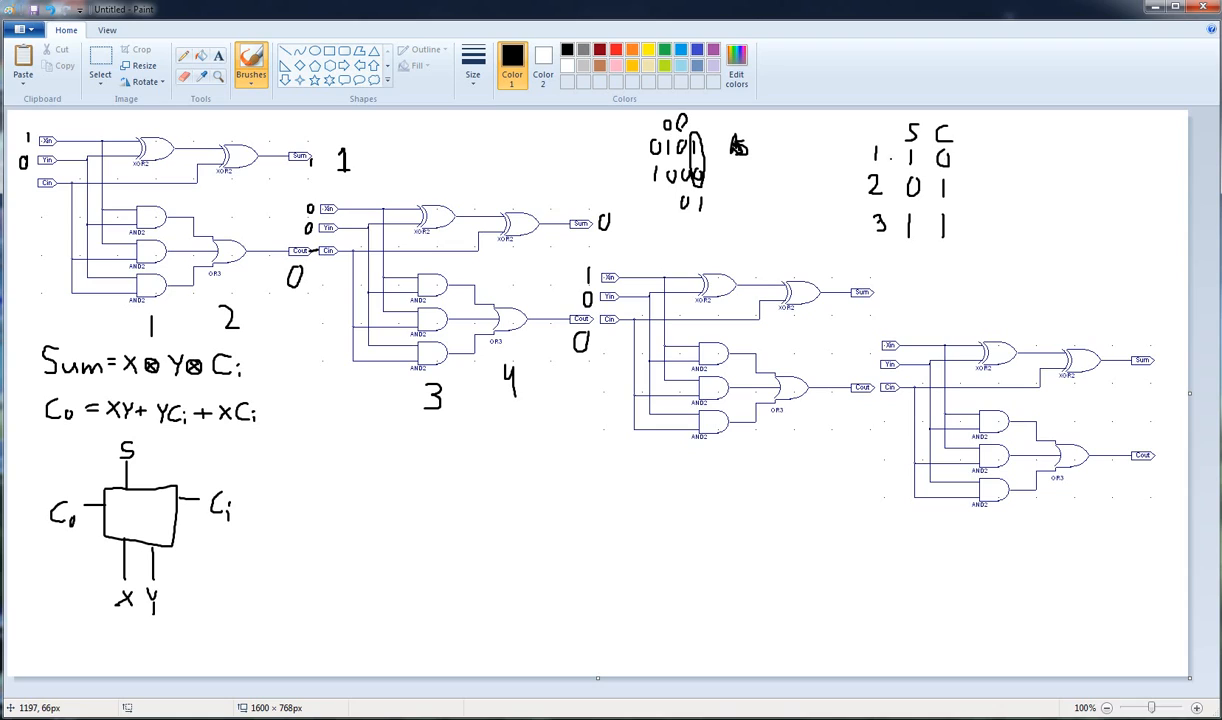
- Add a result digit, write delays 5 and 6, and annotate the fourth adder's bits
click(880, 291)
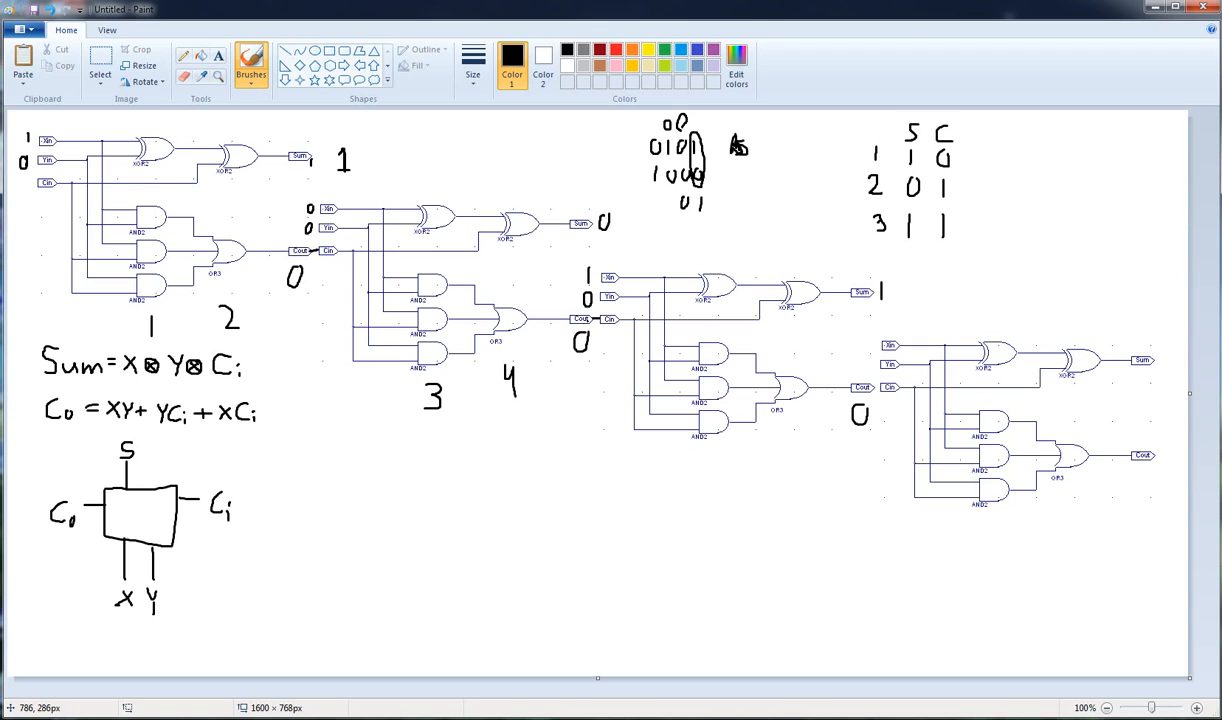
mouse_move(914, 19)
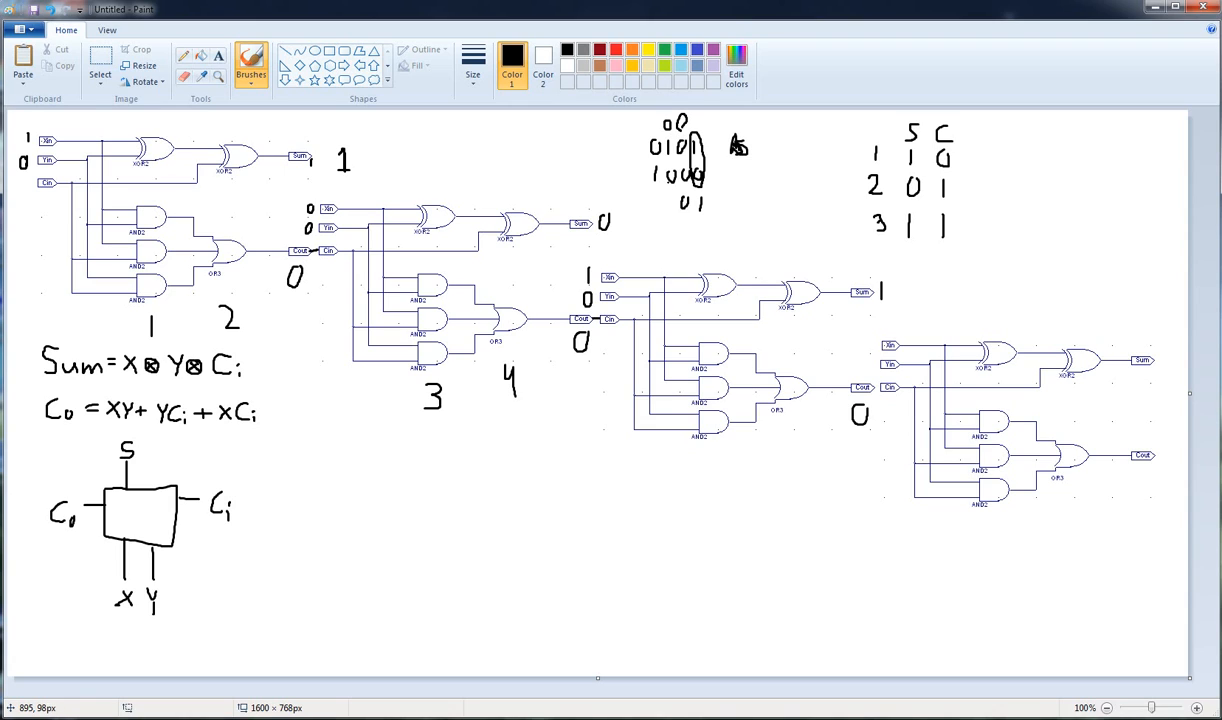
click(680, 205)
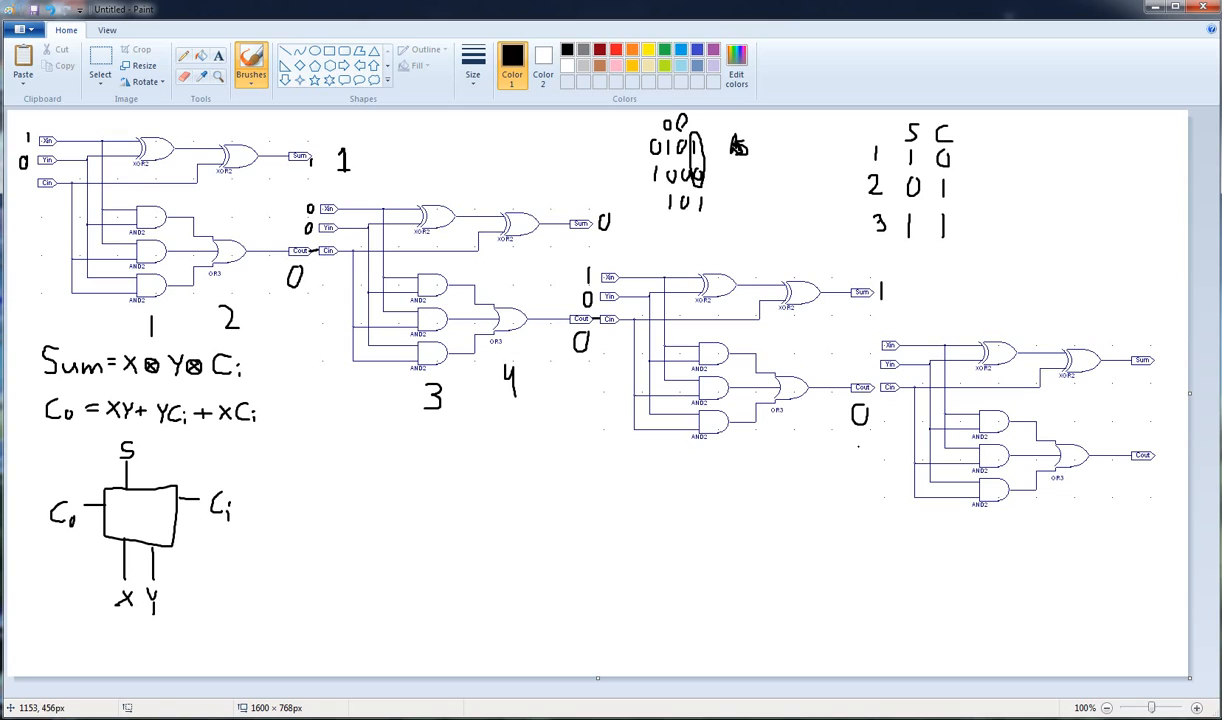
drag(715, 460, 710, 480)
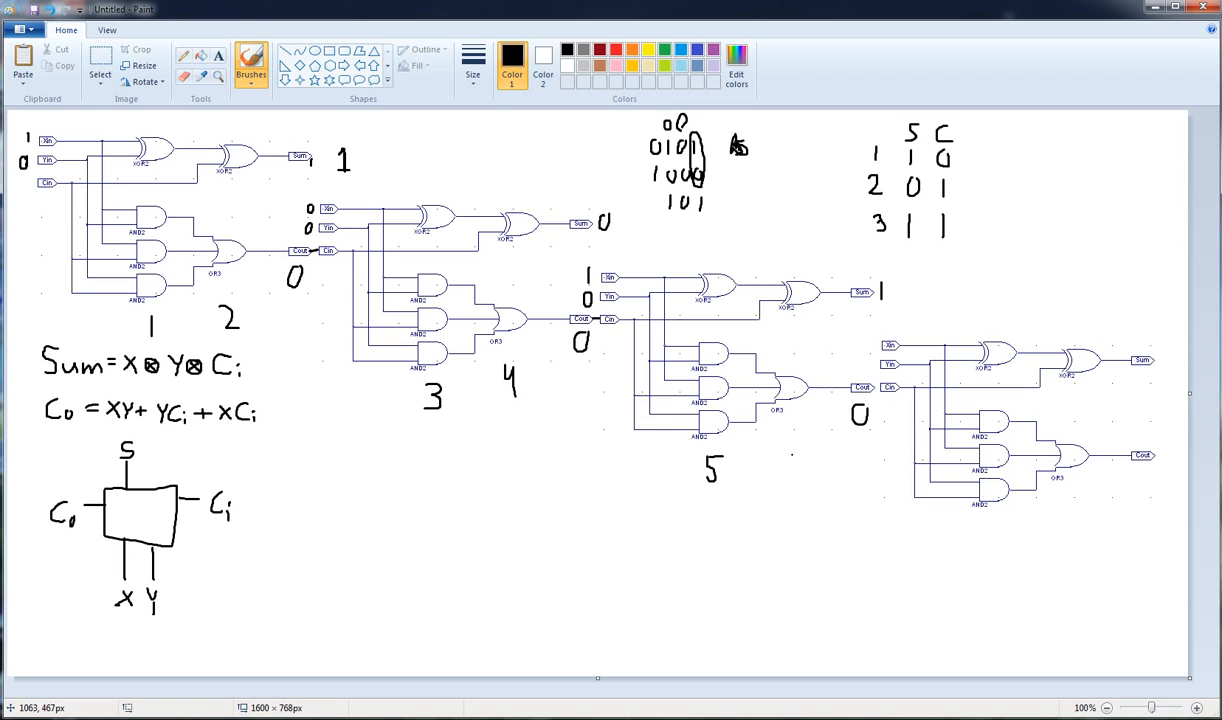
click(789, 465)
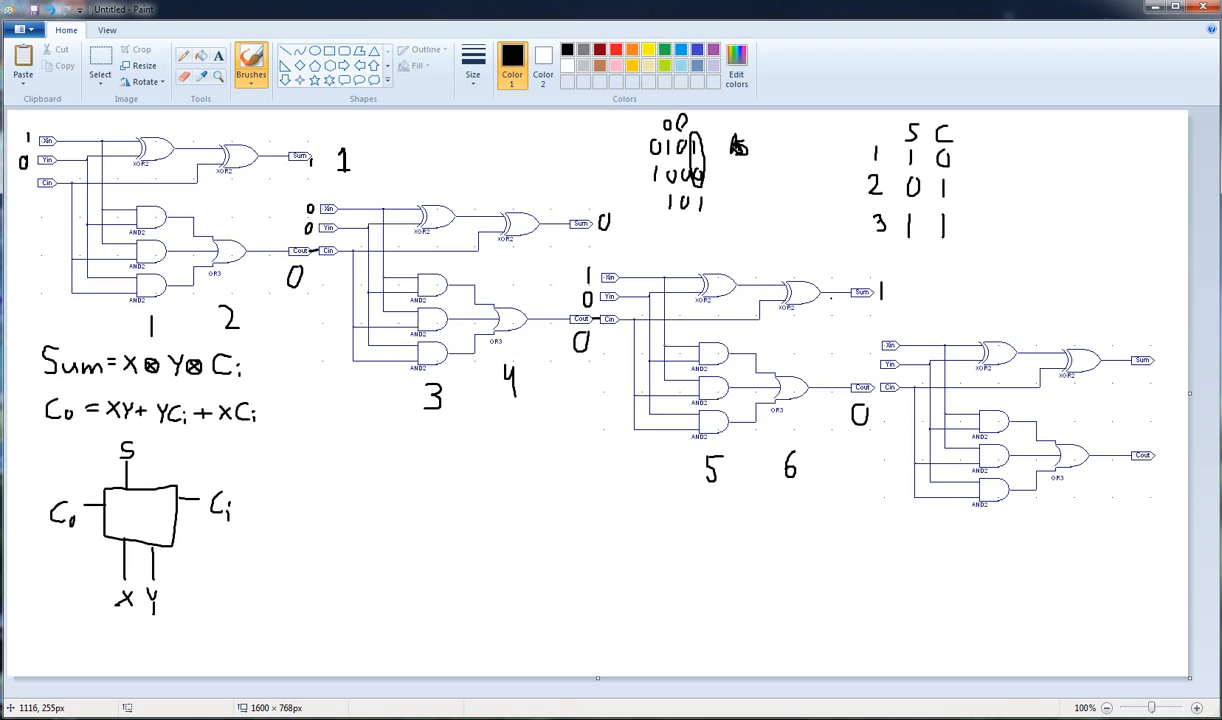
click(866, 345)
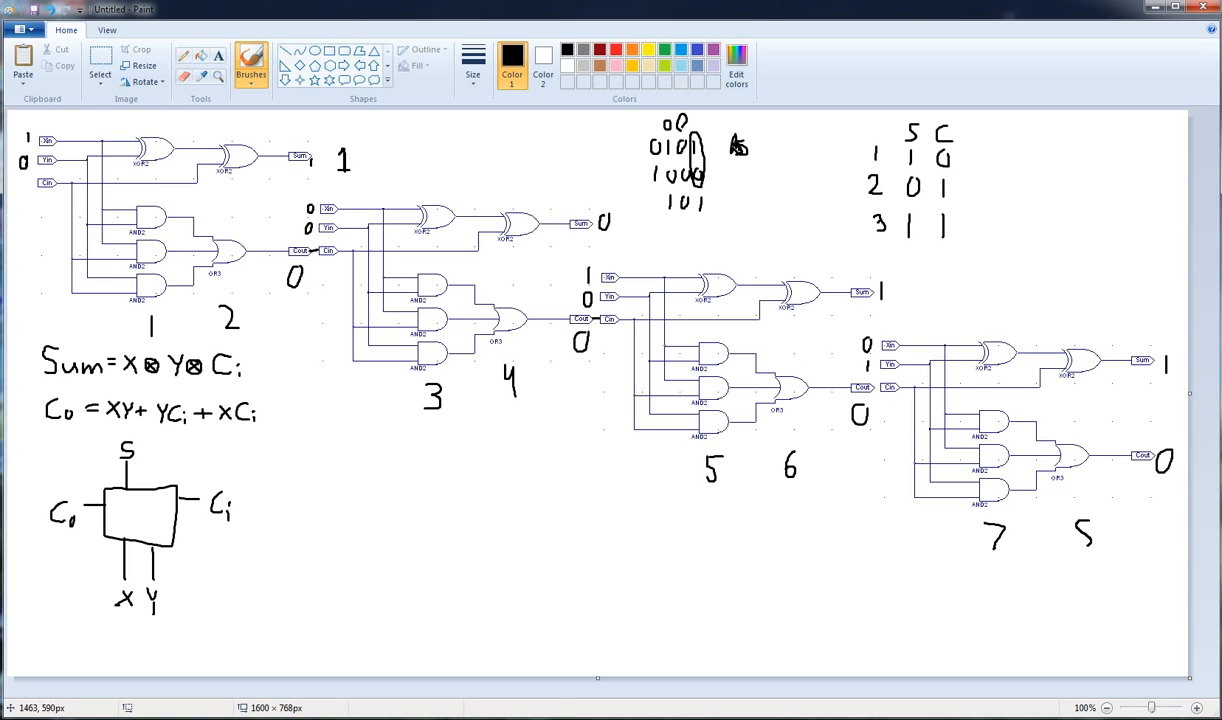
- Draw a bracket around the two binary numbers being added
drag(1070, 525, 1095, 555)
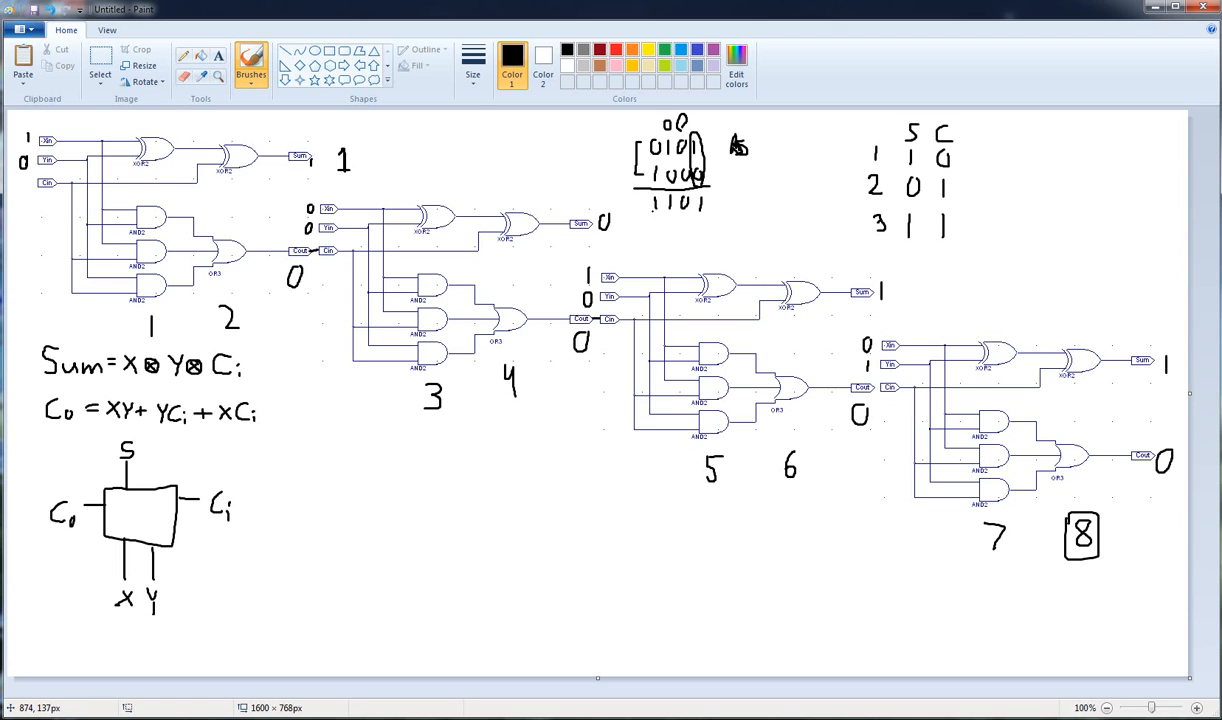
mouse_move(1025, 287)
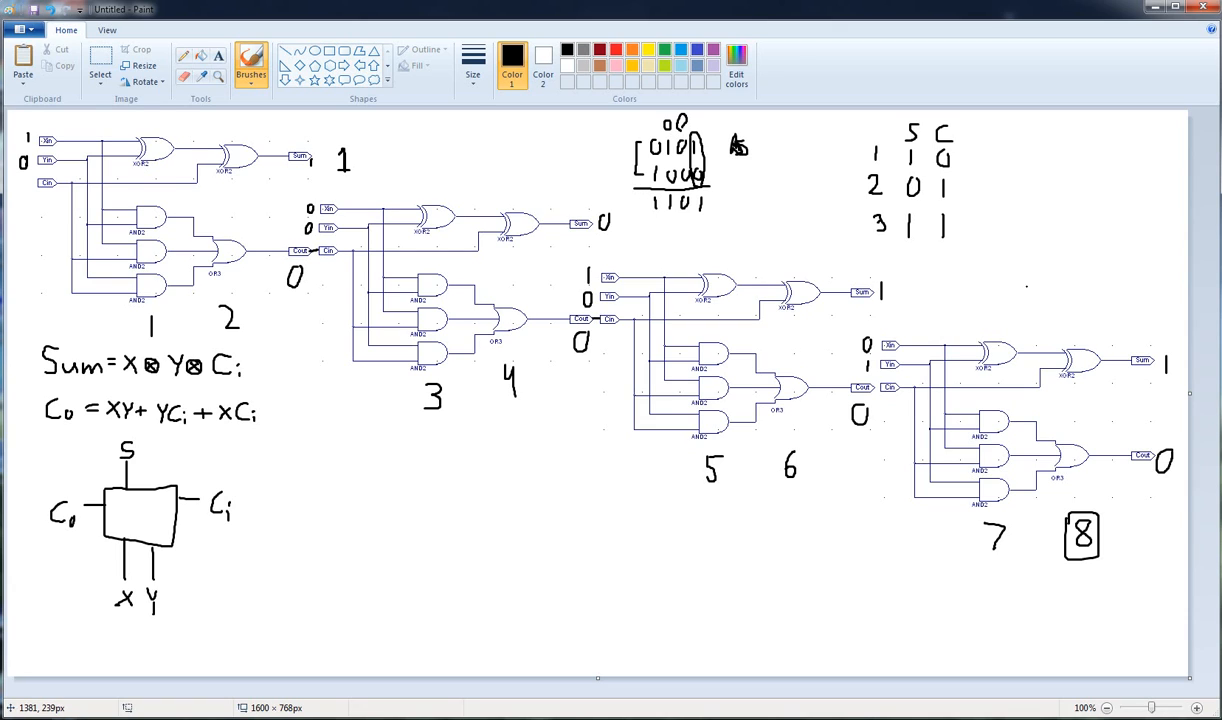
mouse_move(572, 160)
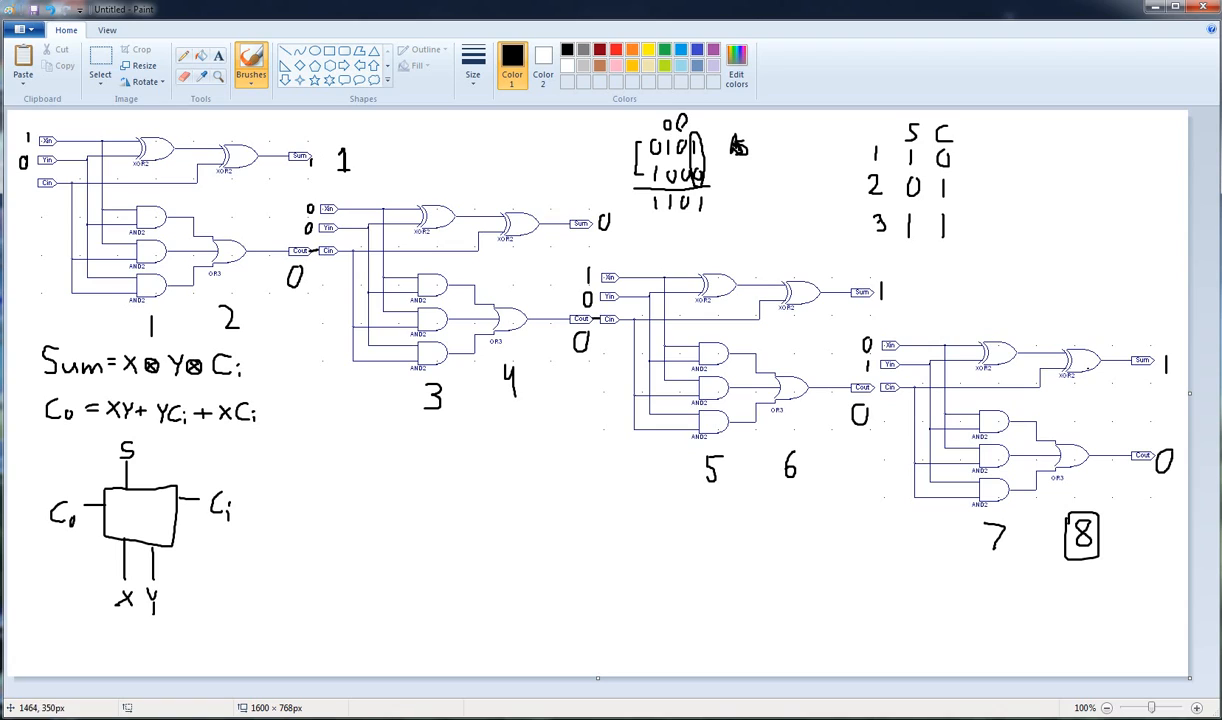
mouse_move(1120, 322)
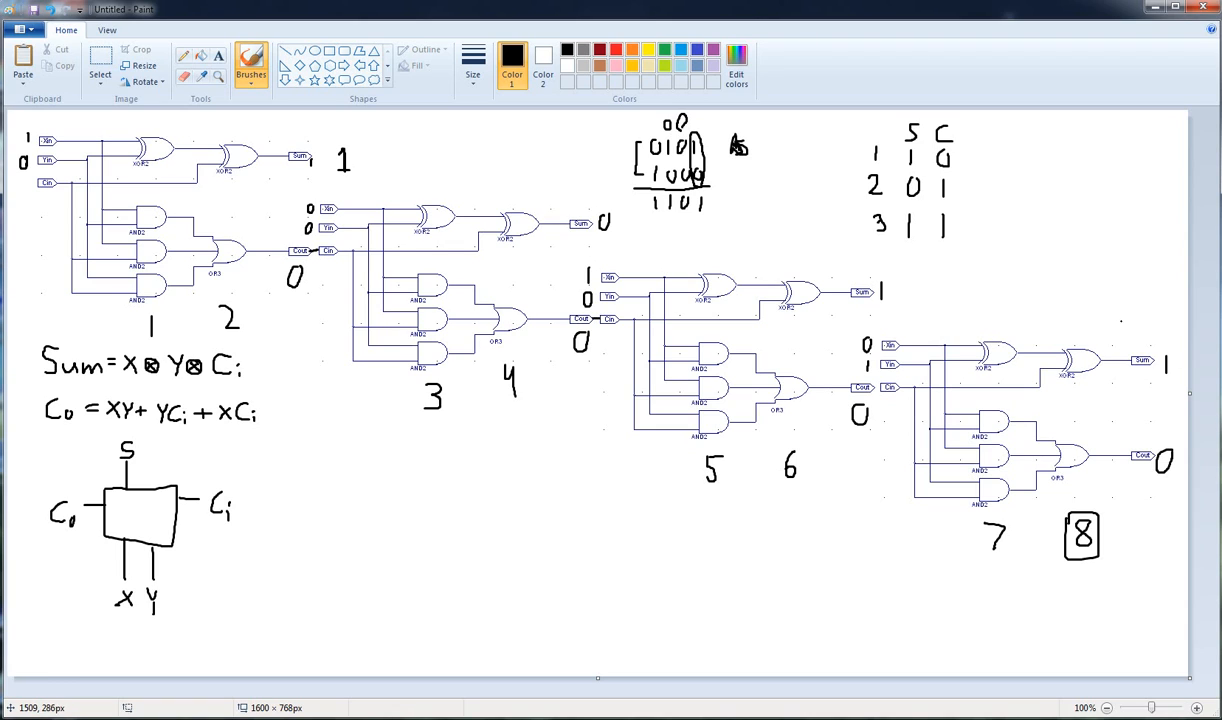
mouse_move(446, 172)
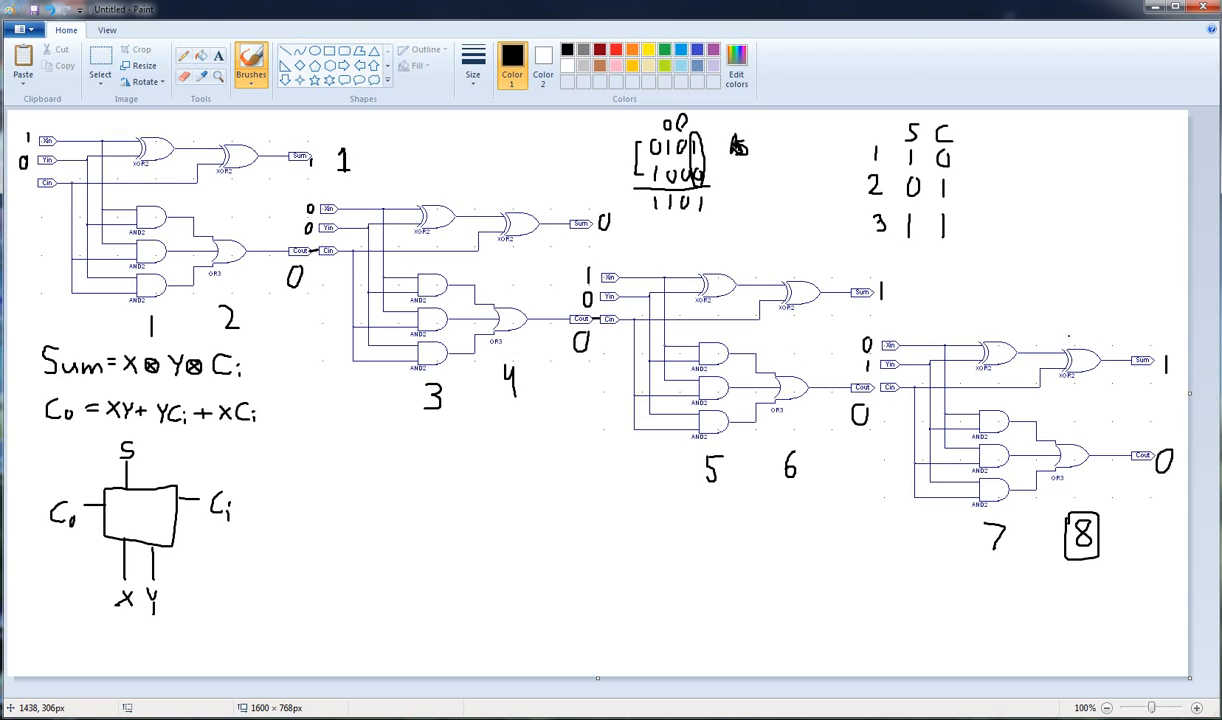
mouse_move(1130, 400)
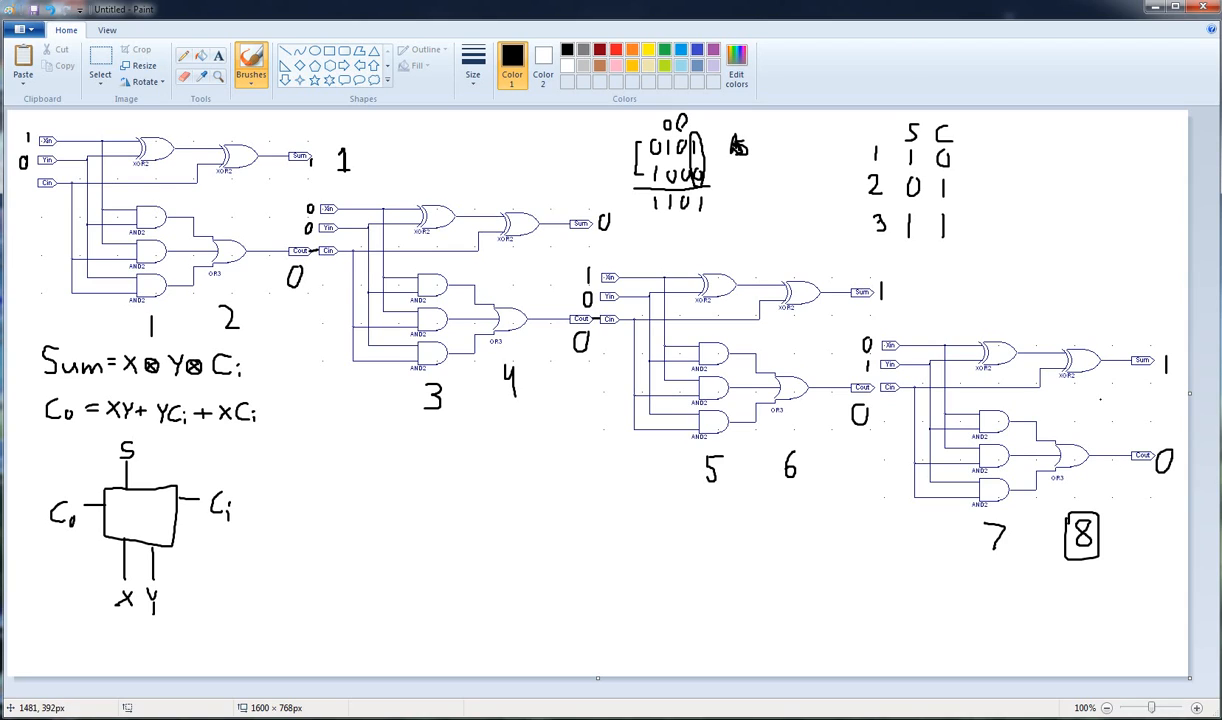
mouse_move(1055, 430)
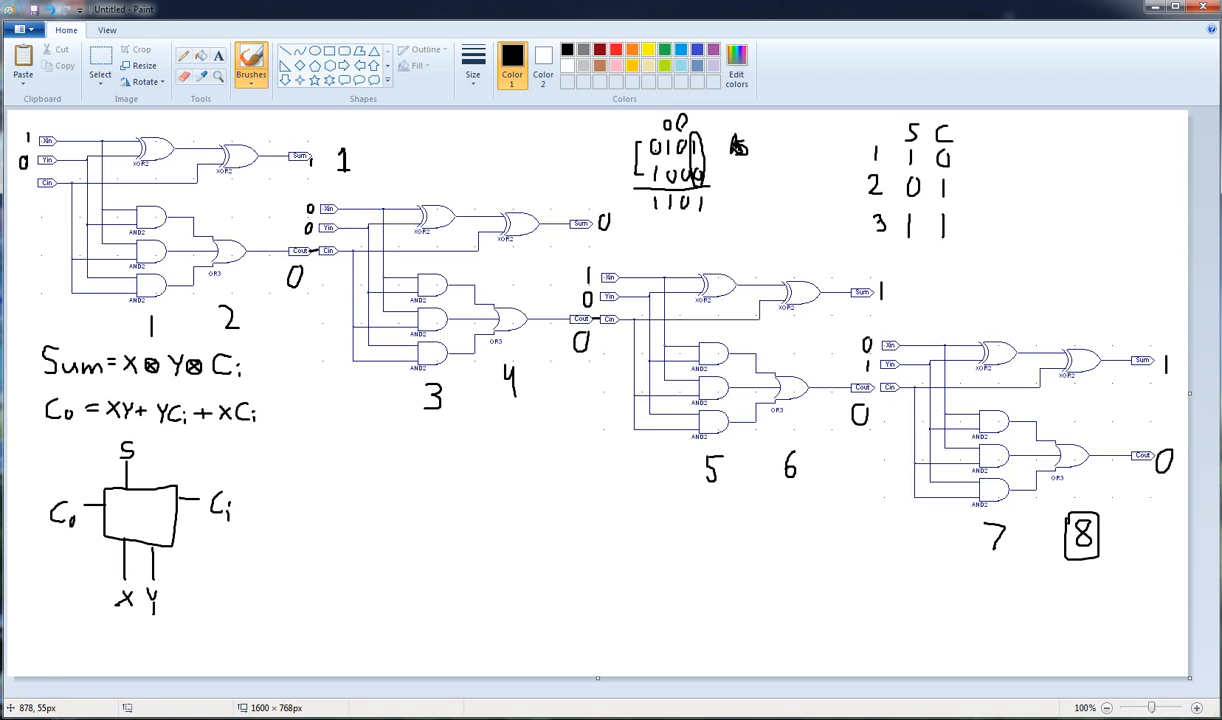
mouse_move(1095, 335)
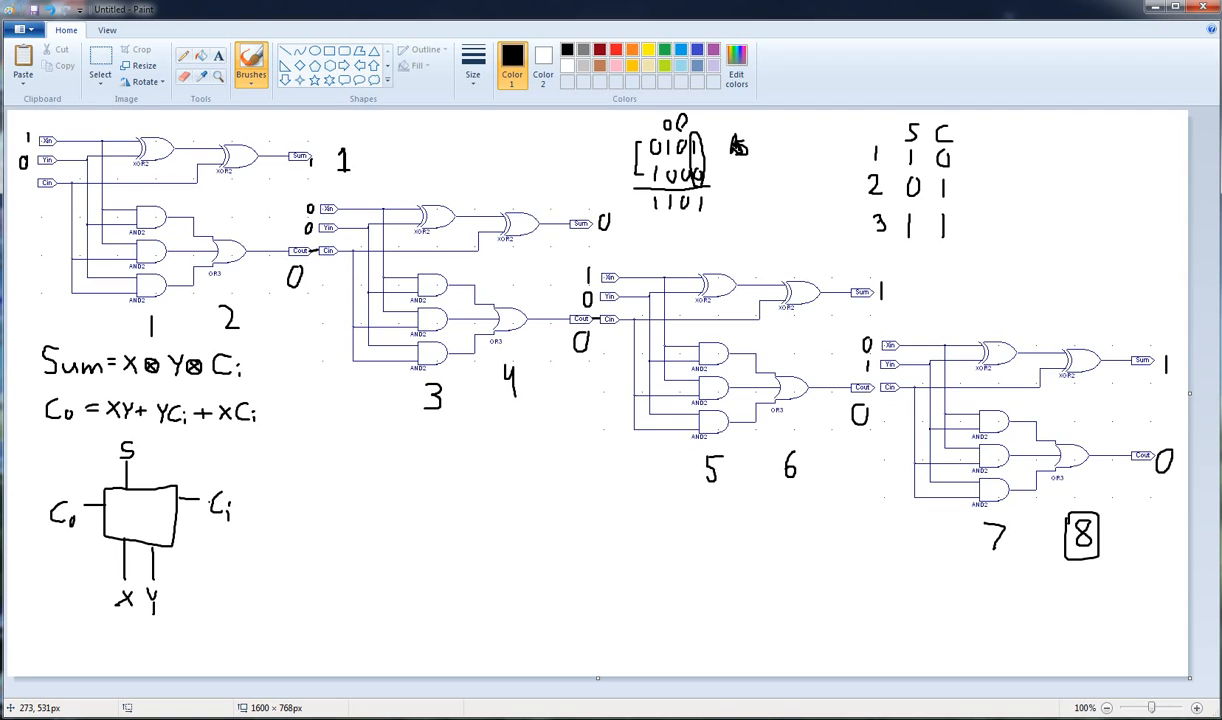
- Remove the Ci label, draw linked adder boxes, and write Ci at the right end
click(99, 65)
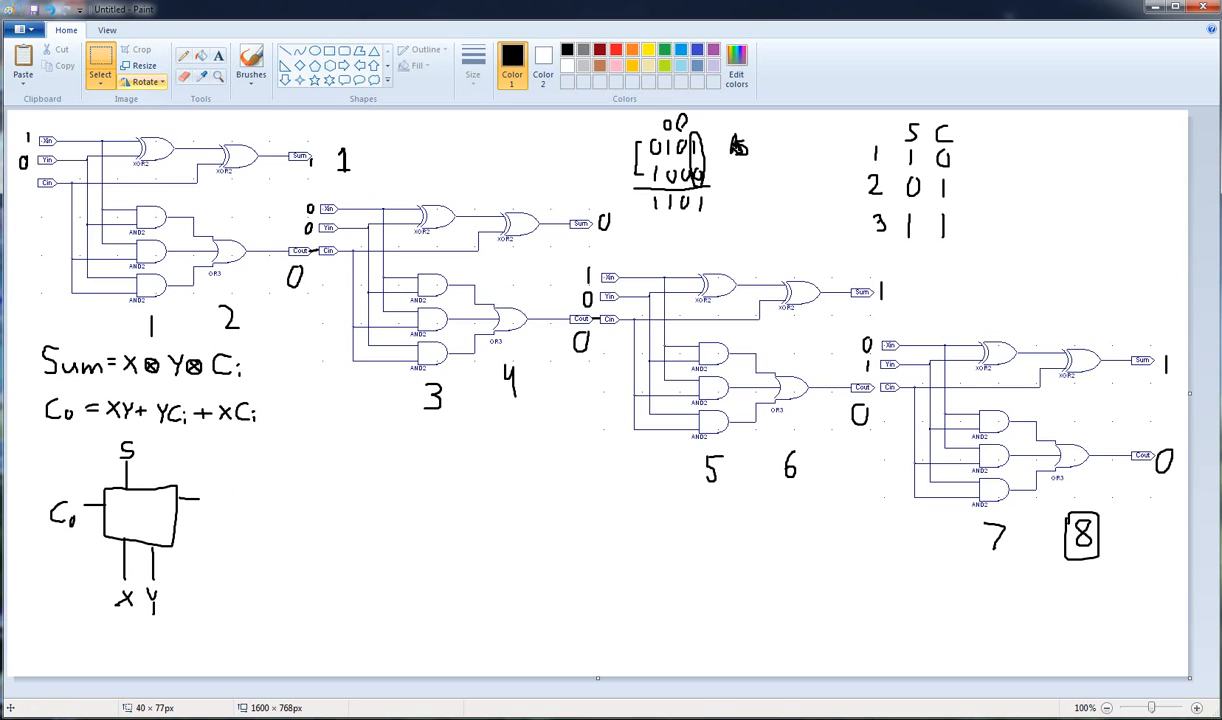
click(251, 65)
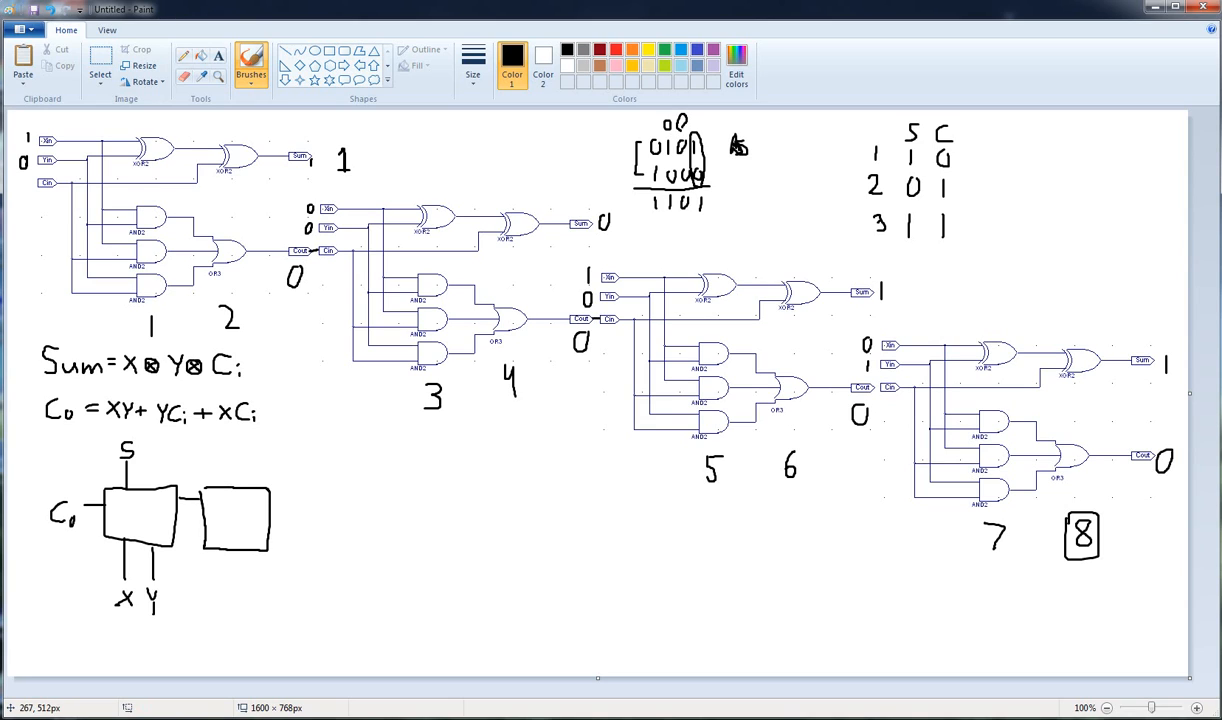
drag(300, 490, 393, 540)
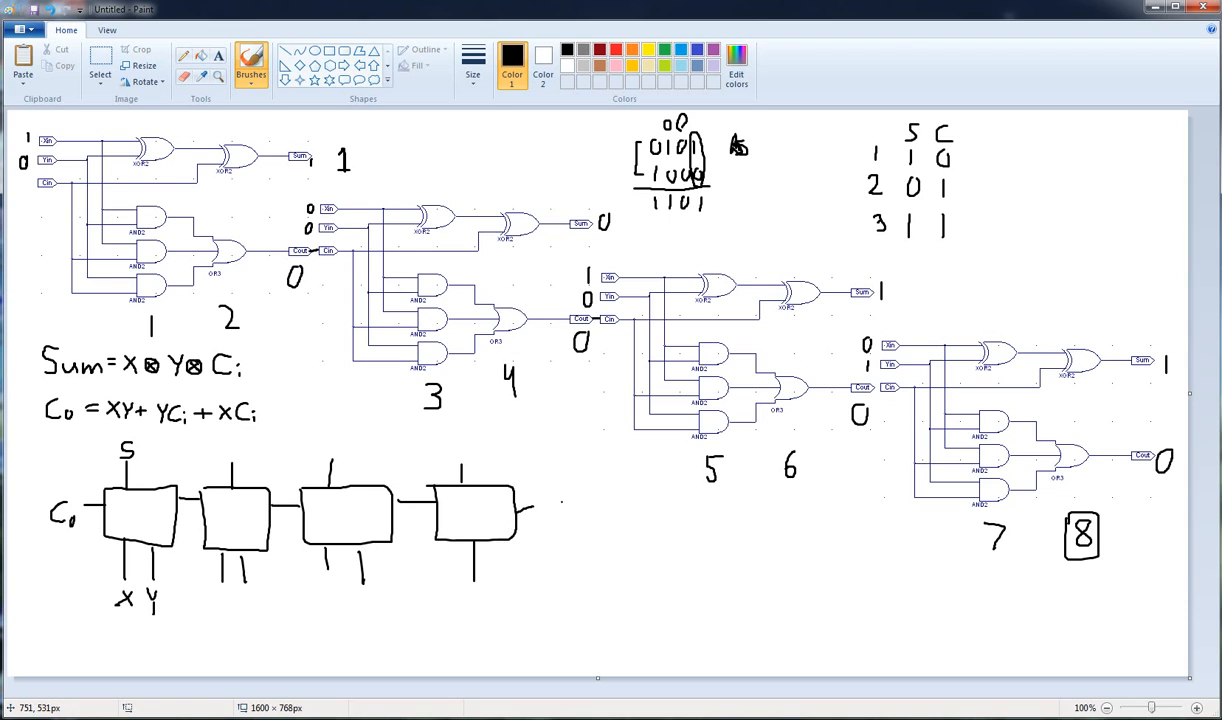
drag(545, 505, 570, 520)
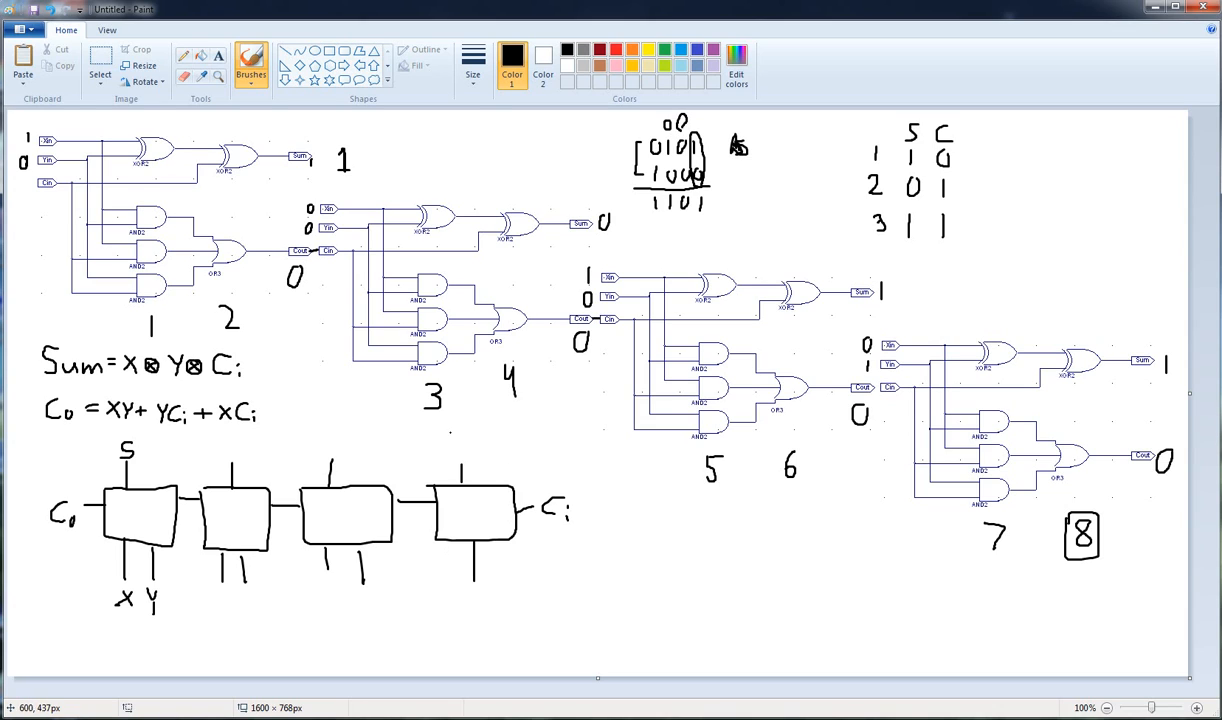
- Begin writing the sum output labels above the chained blocks
click(460, 445)
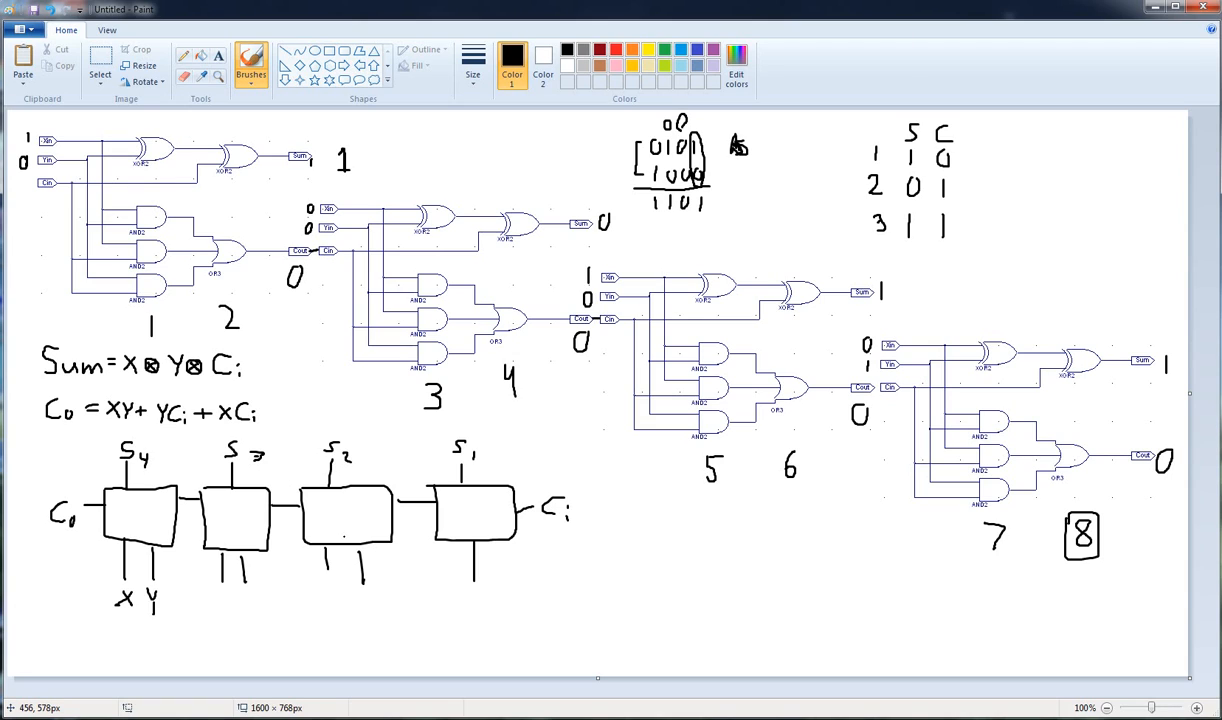
mouse_move(289, 567)
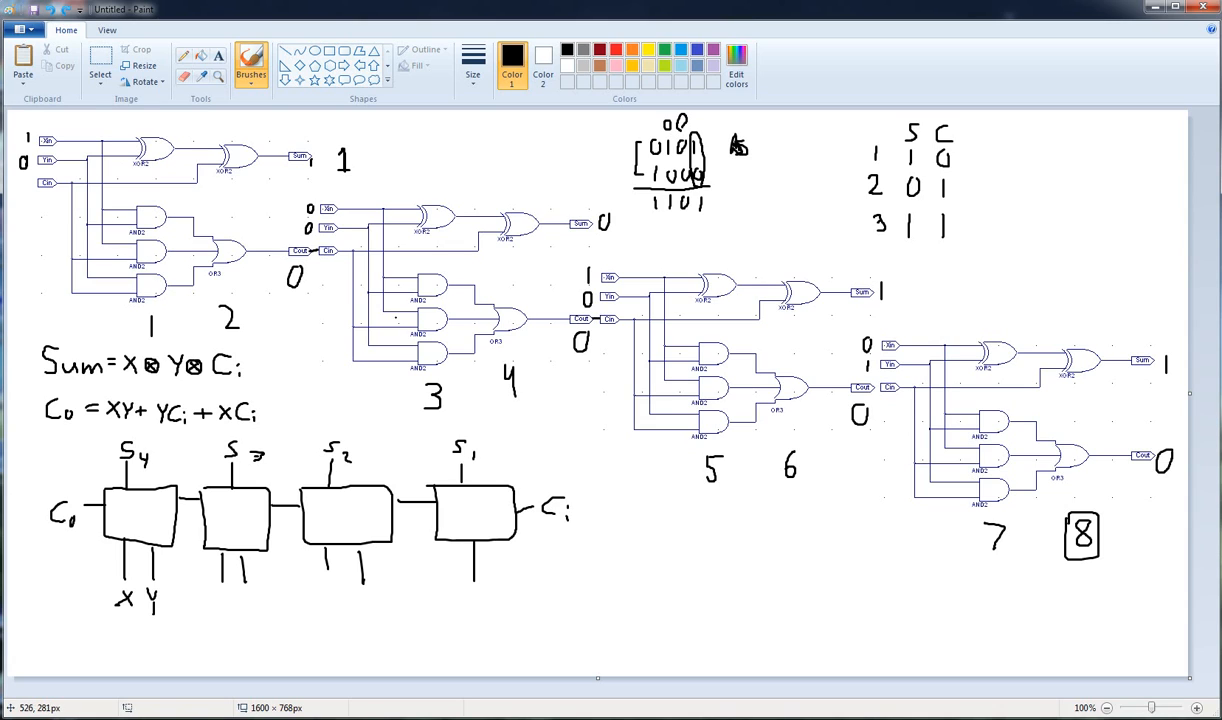
mouse_move(1113, 466)
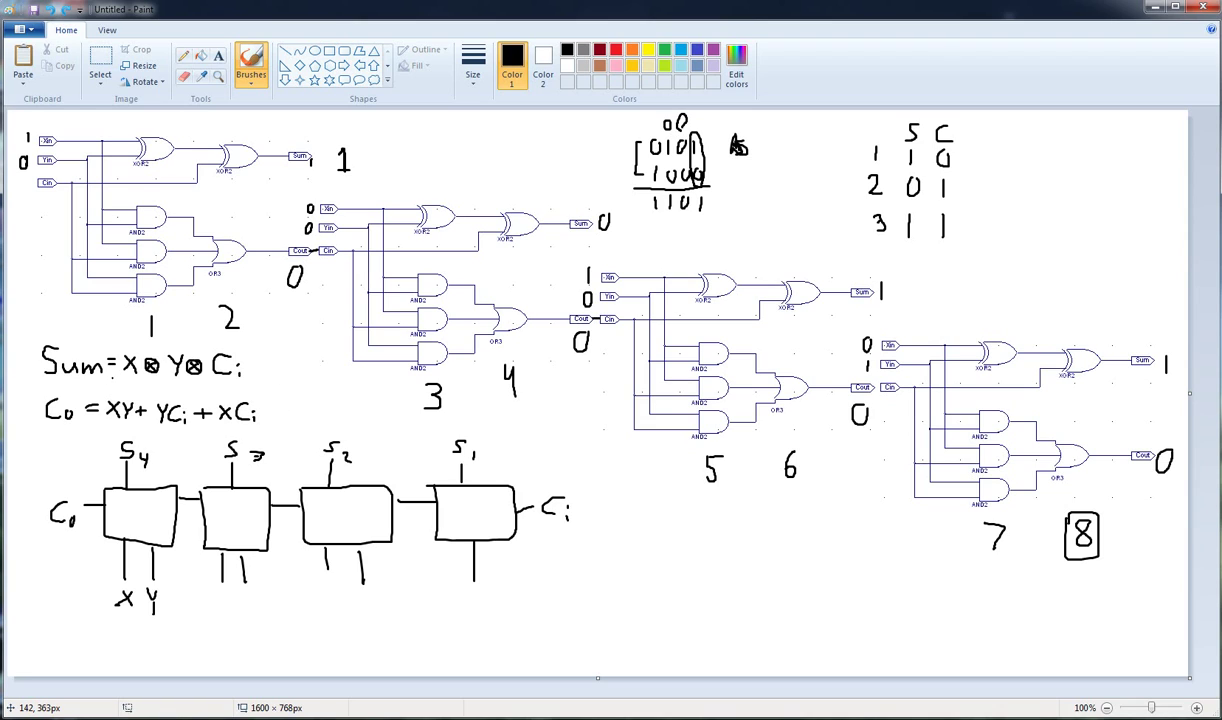
mouse_move(115, 382)
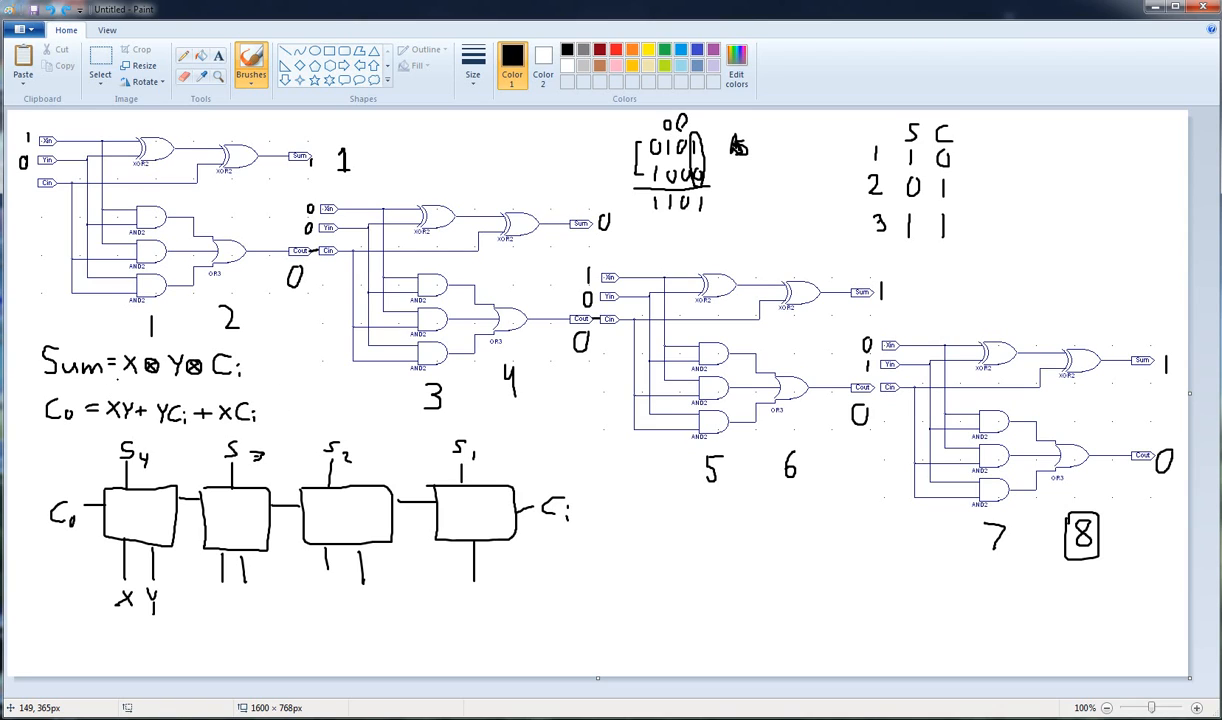